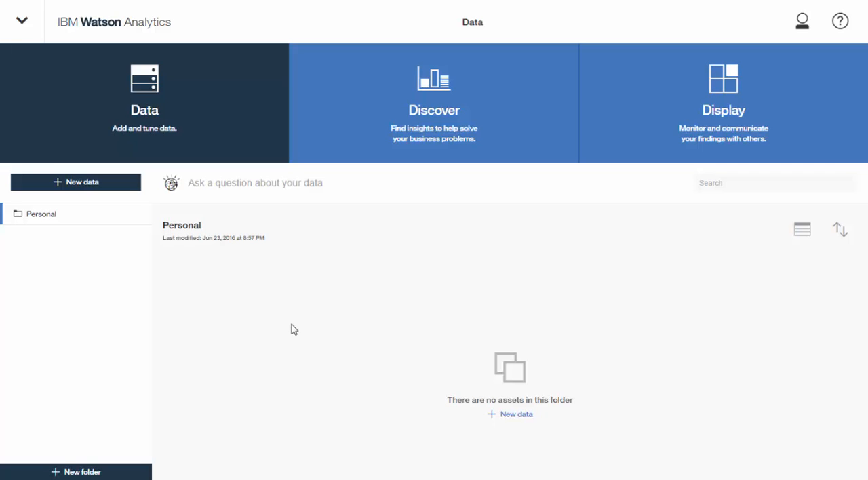
mouse_move(81, 187)
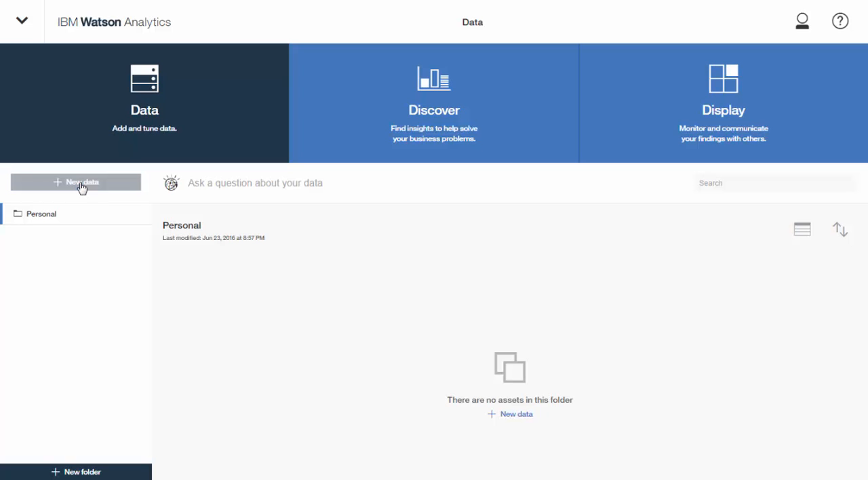
- Start New data, check the Connection options, and switch to Local file upload
left_click(76, 182)
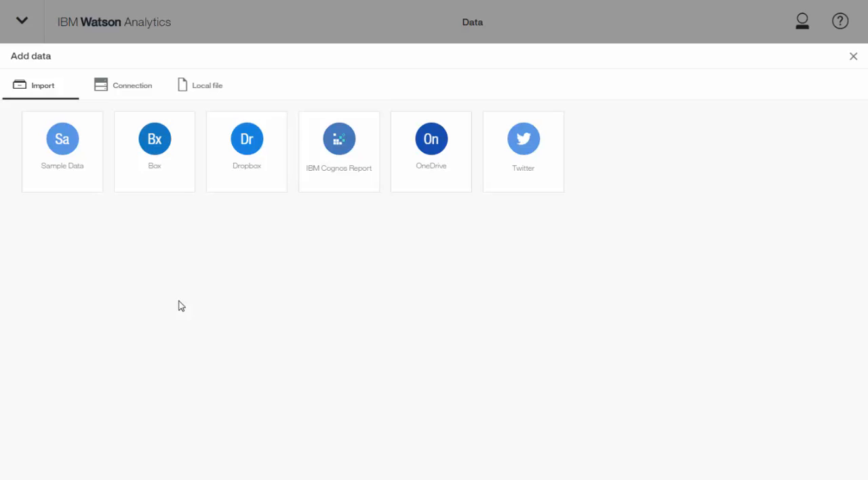
mouse_move(185, 296)
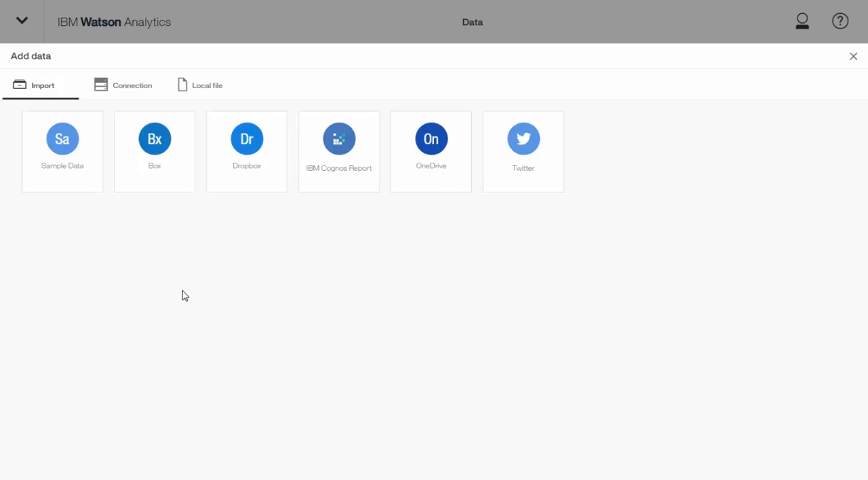
mouse_move(184, 293)
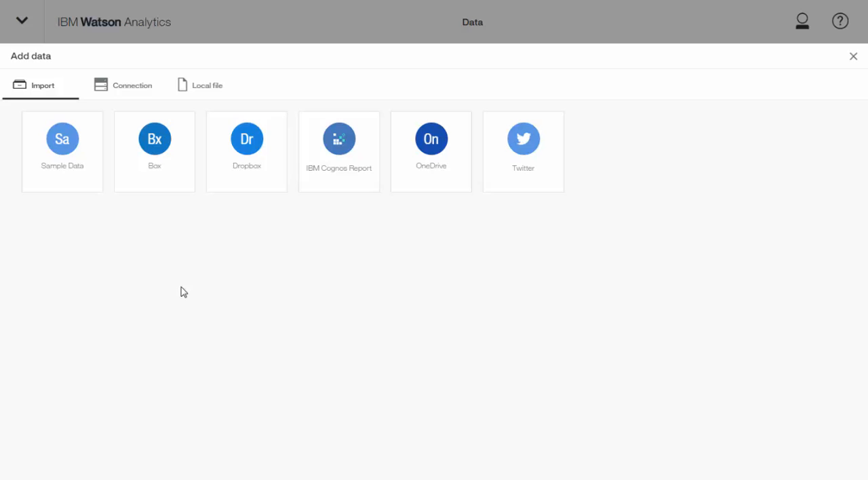
mouse_move(133, 86)
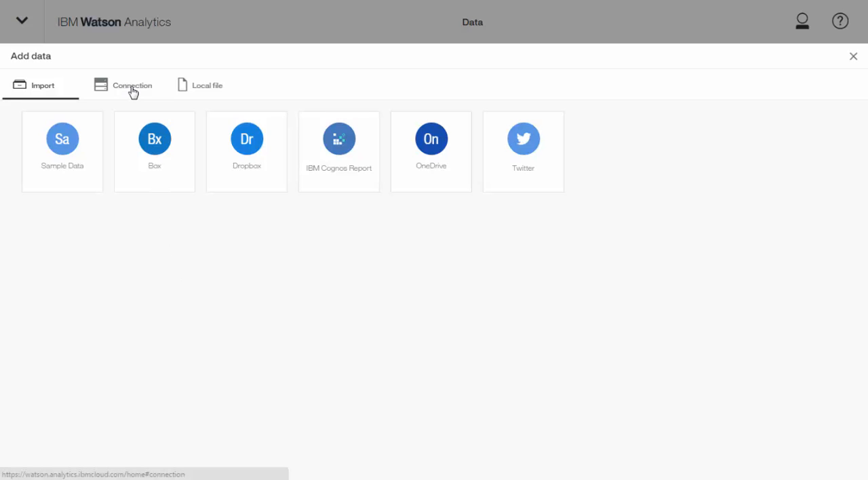
left_click(132, 85)
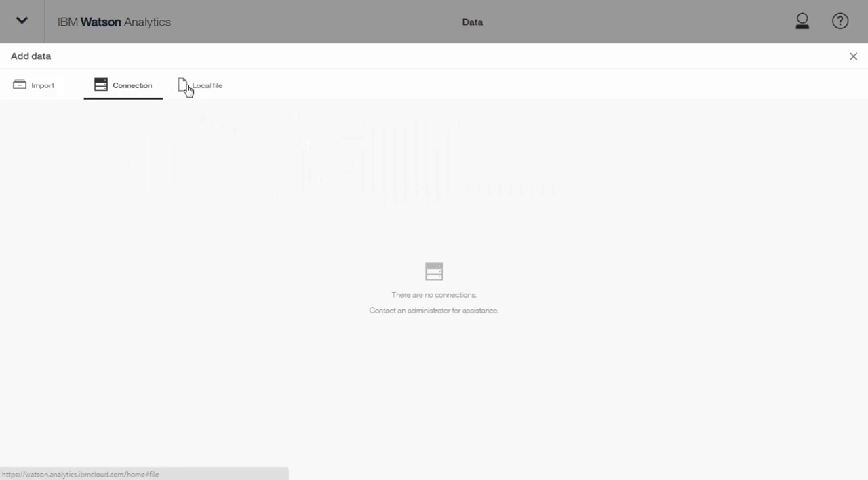
left_click(206, 86)
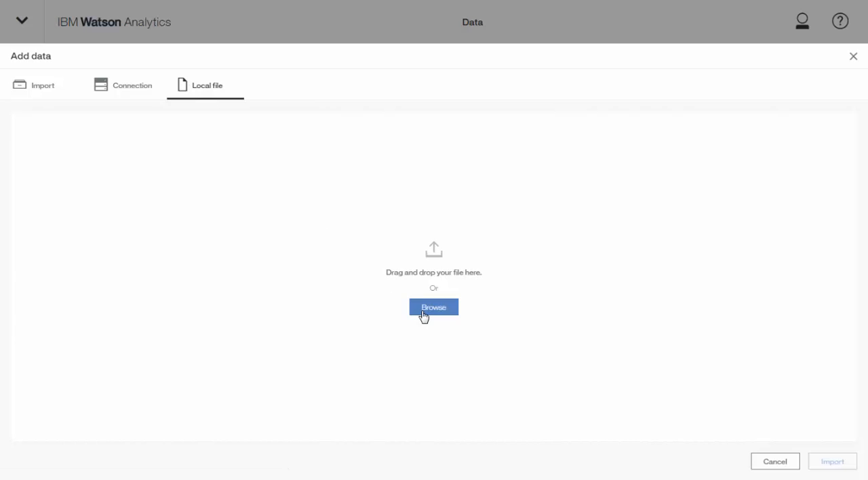
- Browse to the Blockbuster Top 10 Movies per Year file and import it as a dataset
left_click(434, 307)
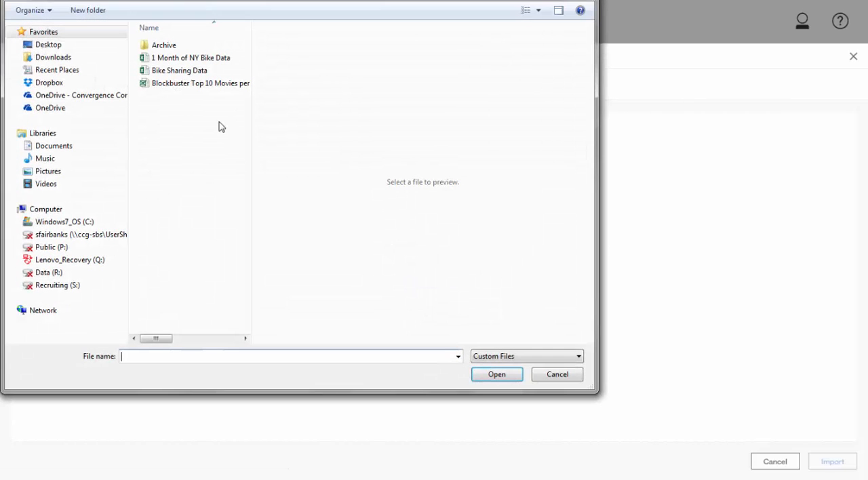
left_click(200, 83)
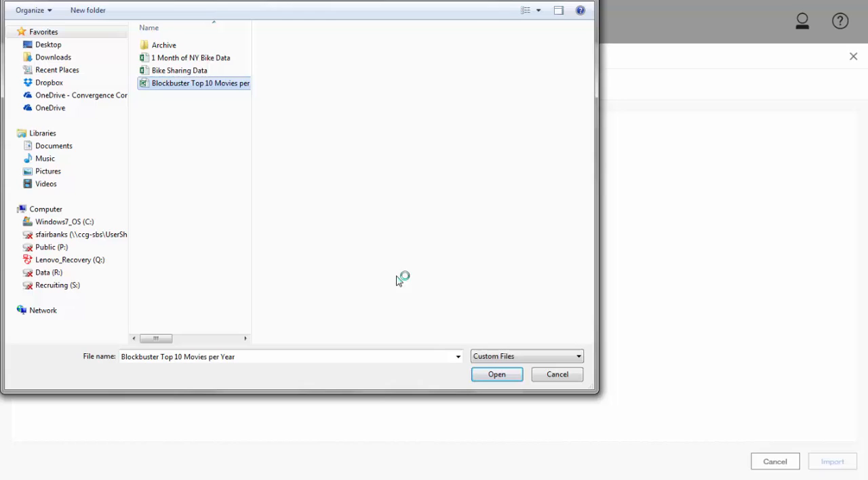
left_click(497, 375)
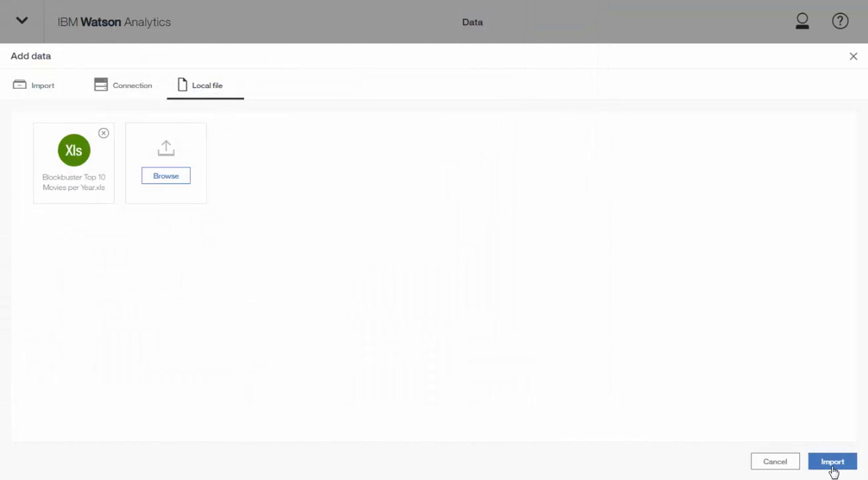
left_click(831, 462)
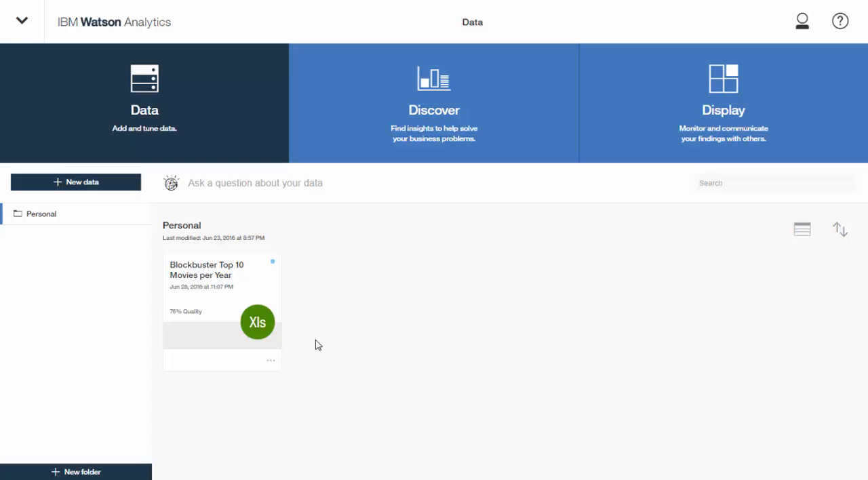
- Open the Blockbuster Top 10 Movies per Year dataset and scroll across its movie columns
left_click(272, 361)
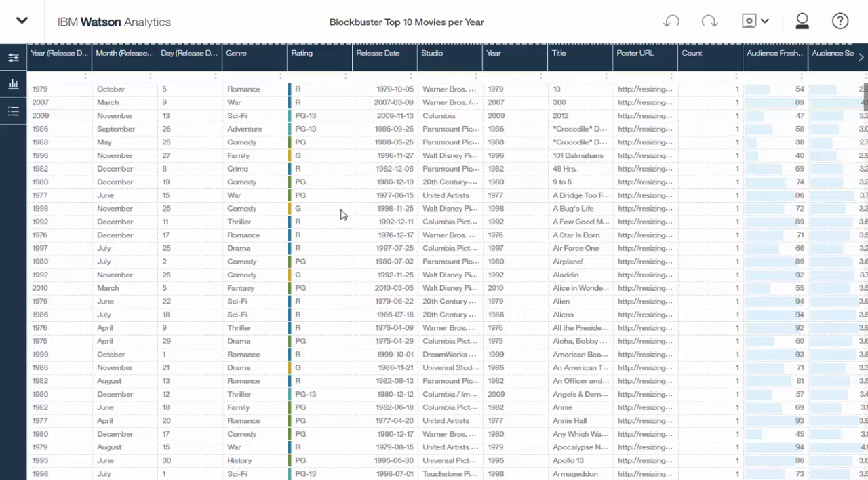
mouse_move(340, 213)
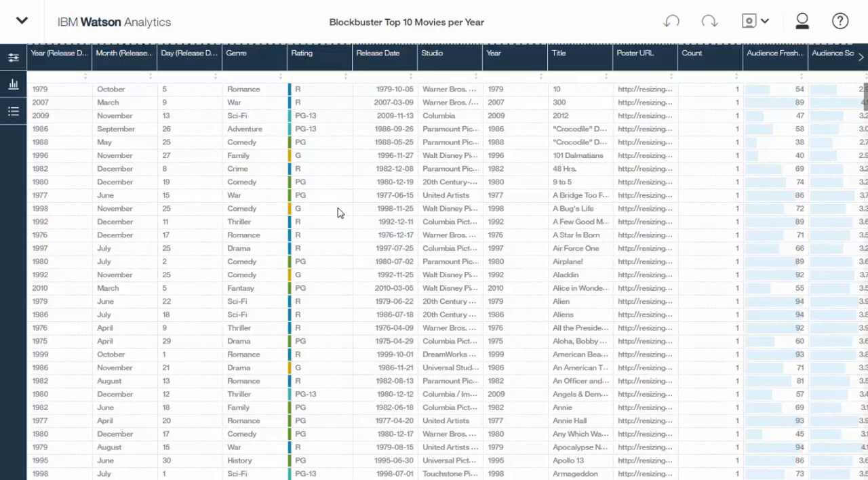
mouse_move(864, 89)
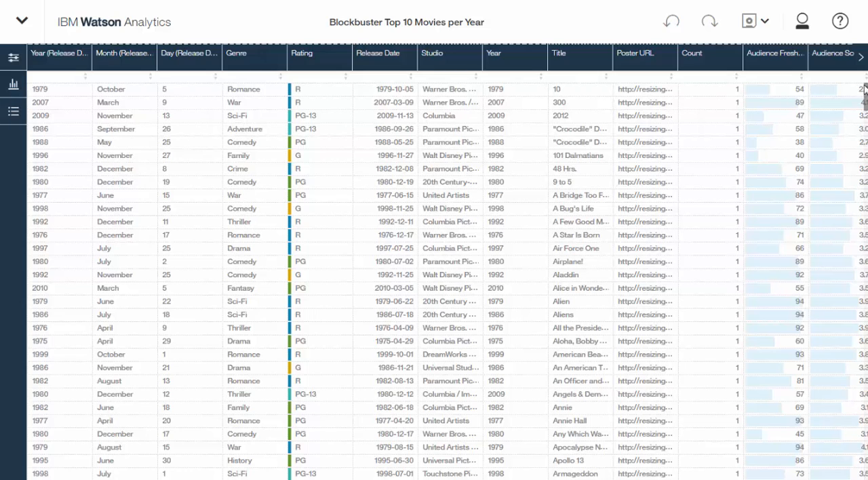
scroll("right", 3)
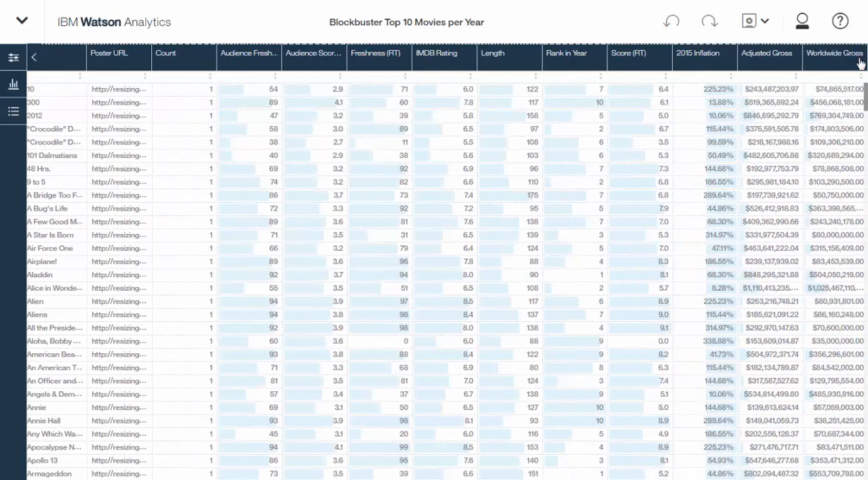
mouse_move(833, 84)
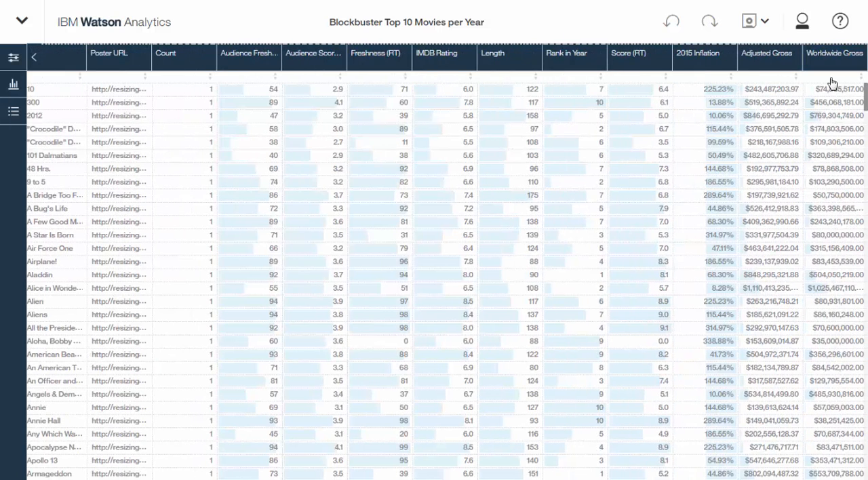
mouse_move(820, 78)
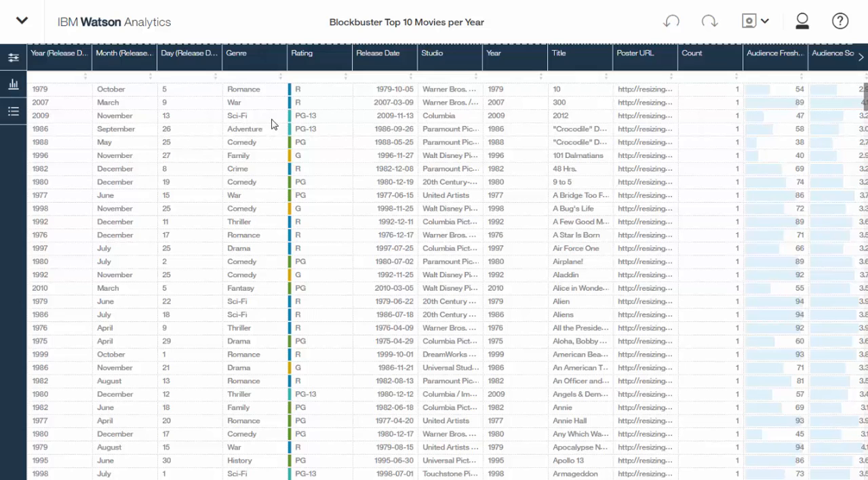
- Filter Genre to Action and Adventure, then invert to the other 17 of 19 genres
left_click(255, 57)
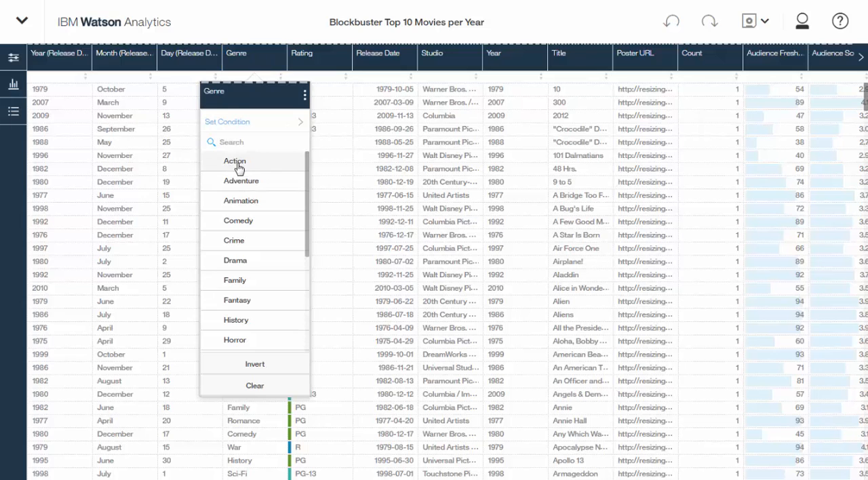
mouse_move(225, 182)
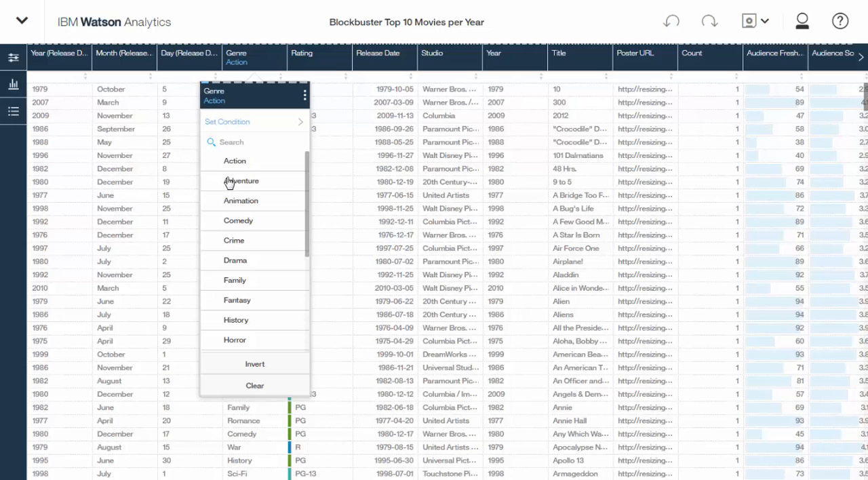
left_click(235, 160)
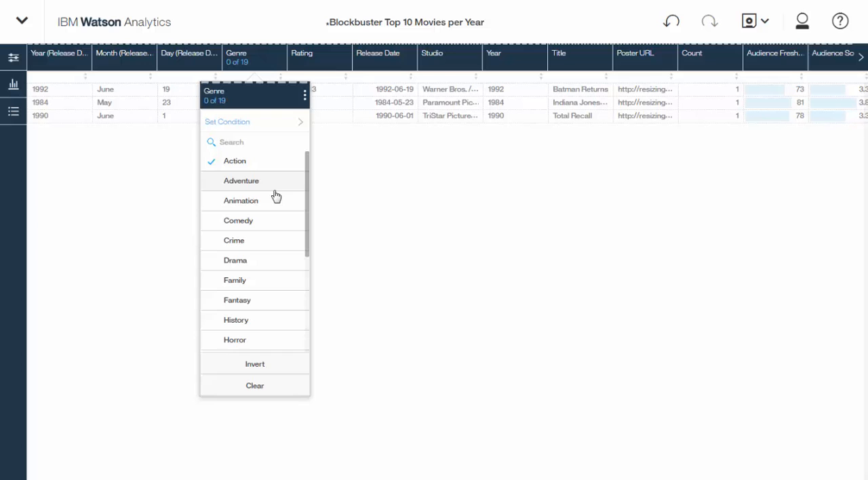
left_click(241, 180)
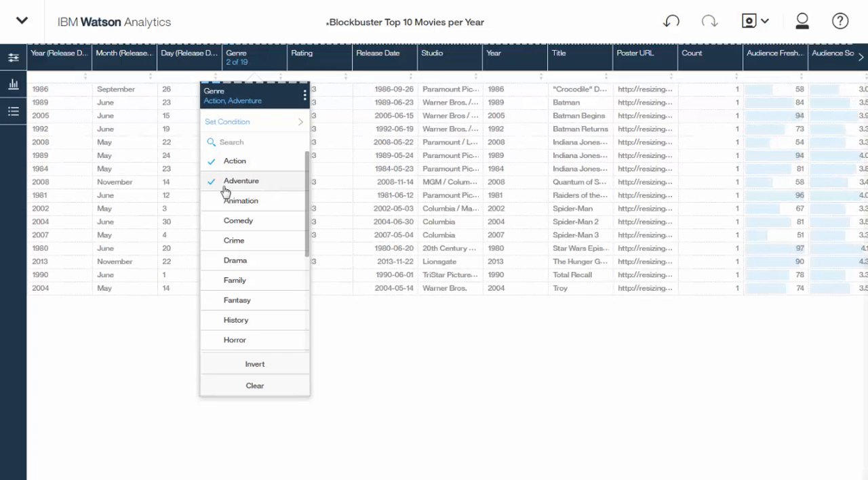
mouse_move(281, 214)
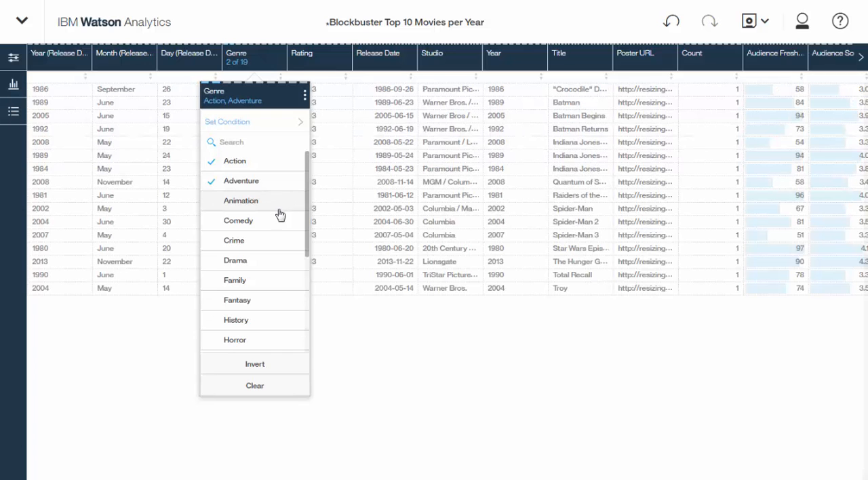
mouse_move(255, 368)
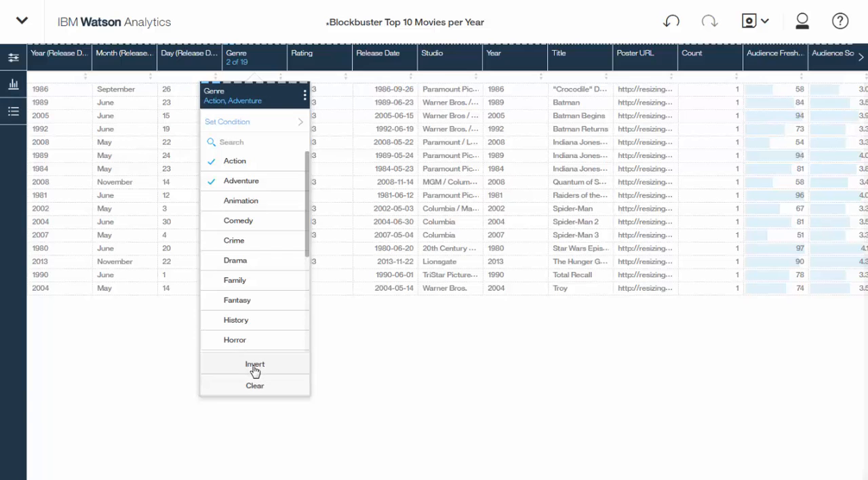
left_click(255, 364)
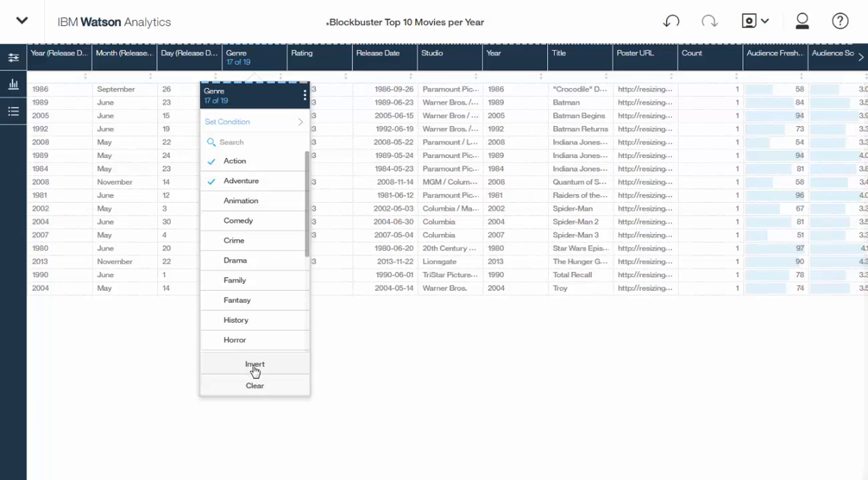
left_click(255, 364)
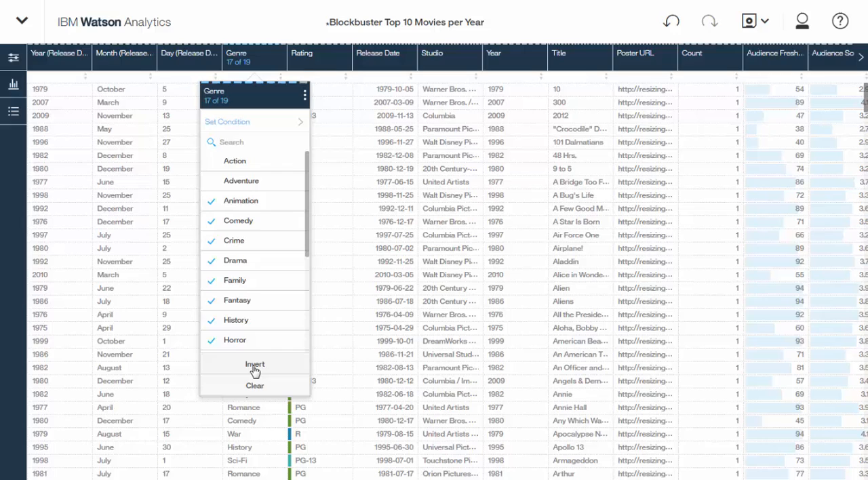
mouse_move(264, 392)
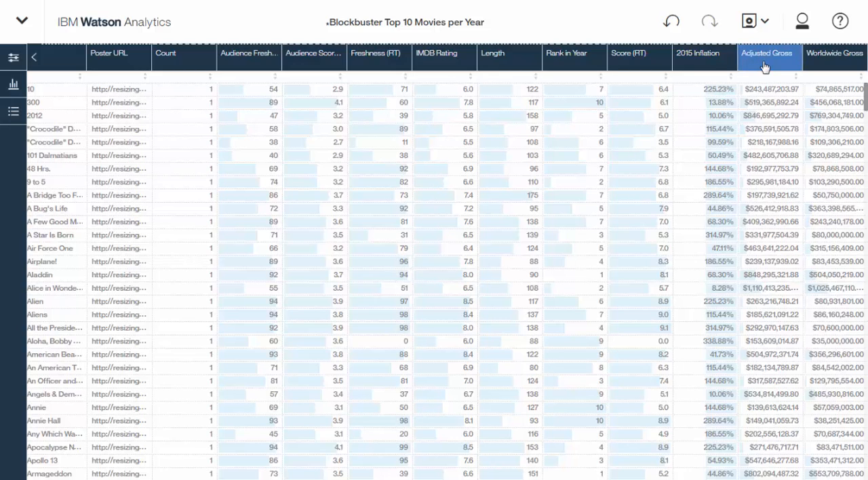
- Raise the Adjusted Gross range minimum to about 1.88B so only Avatar and Titanic remain
left_click(768, 53)
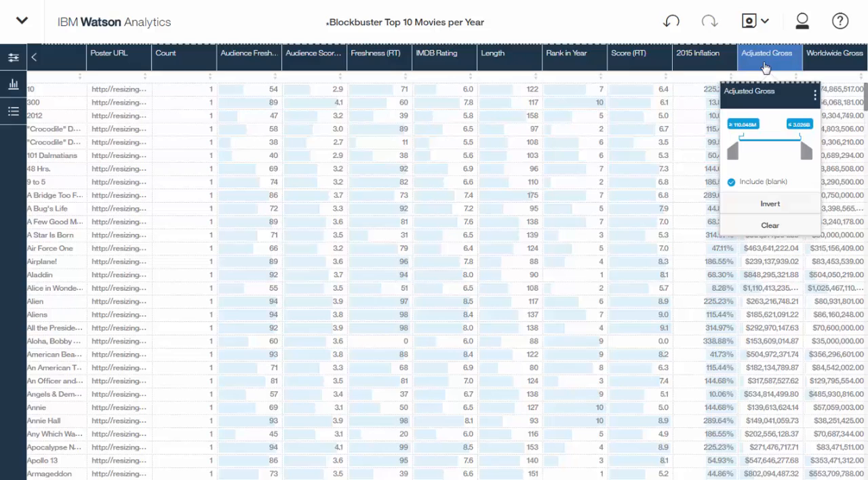
left_click_drag(732, 152, 742, 152)
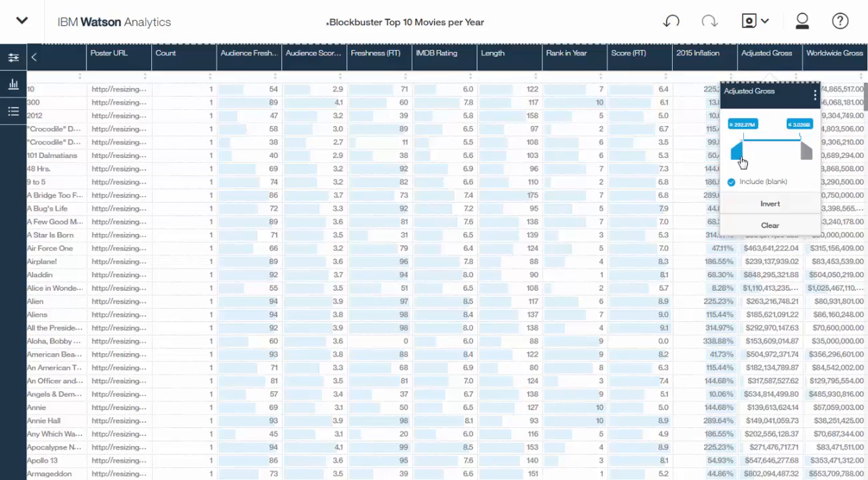
left_click_drag(739, 152, 773, 152)
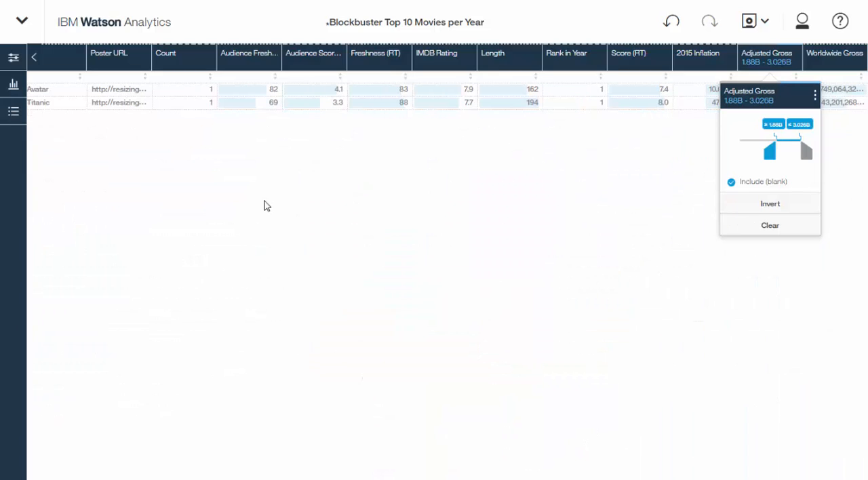
mouse_move(60, 112)
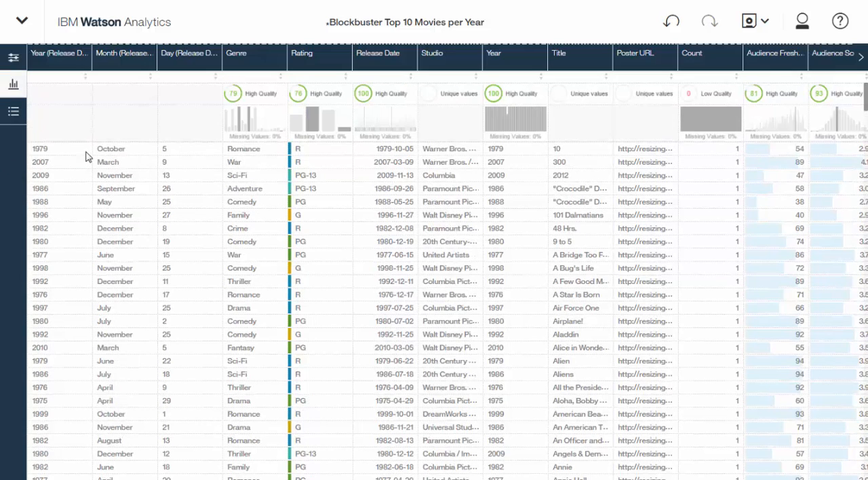
mouse_move(219, 193)
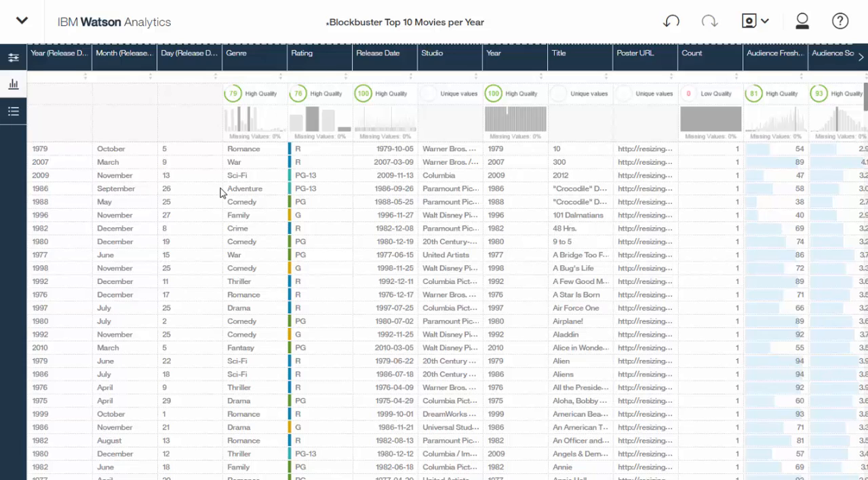
mouse_move(200, 197)
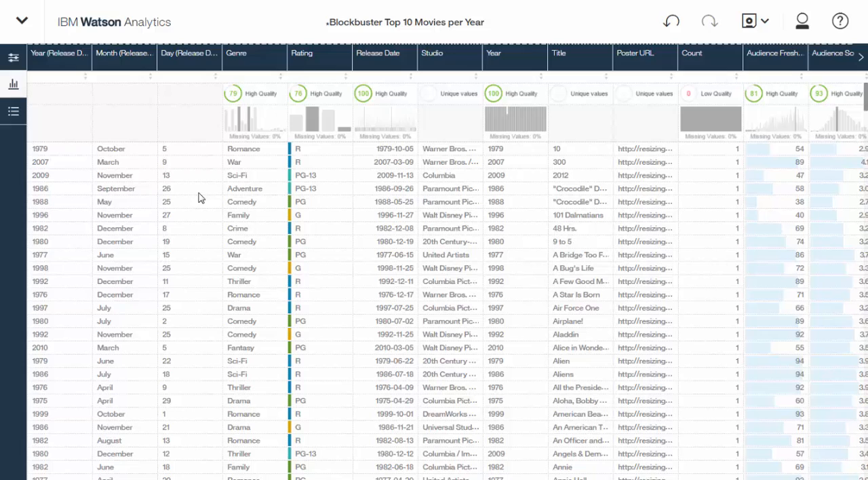
mouse_move(315, 201)
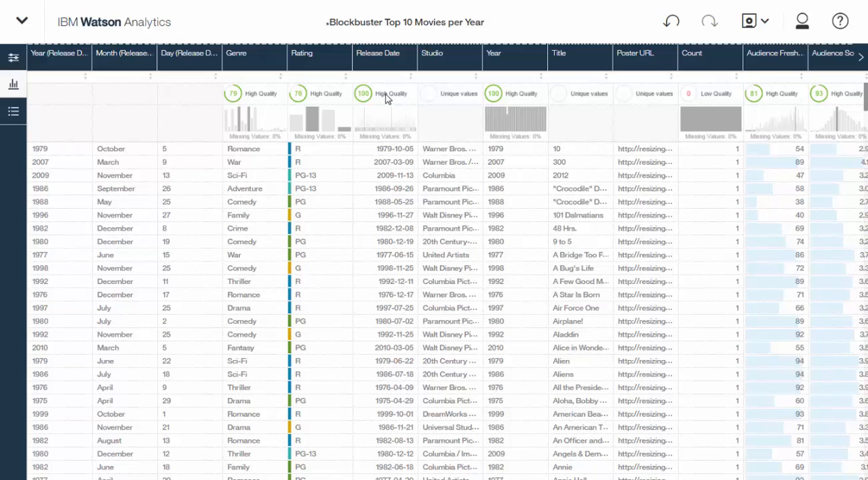
mouse_move(861, 57)
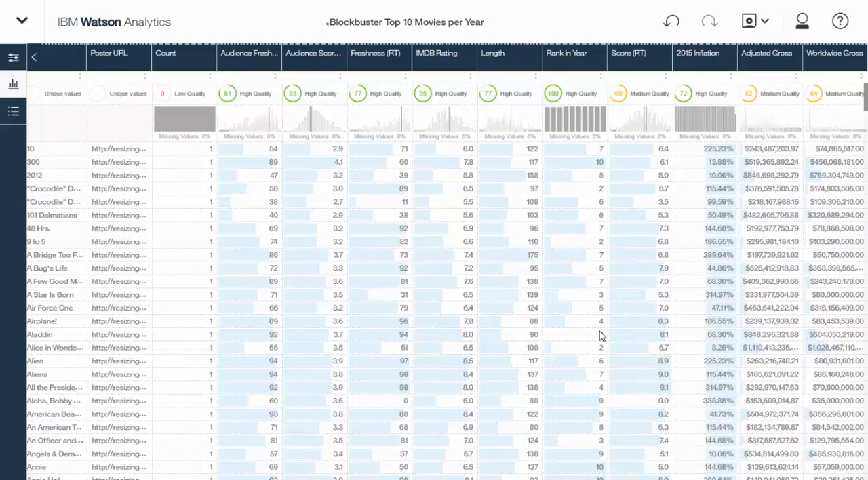
mouse_move(820, 248)
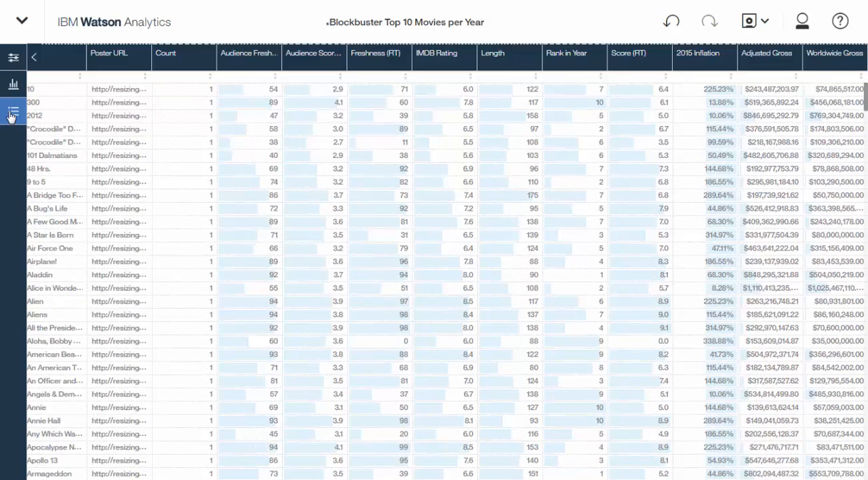
- Show the column properties view and choose Average aggregation for a numeric column
left_click(12, 111)
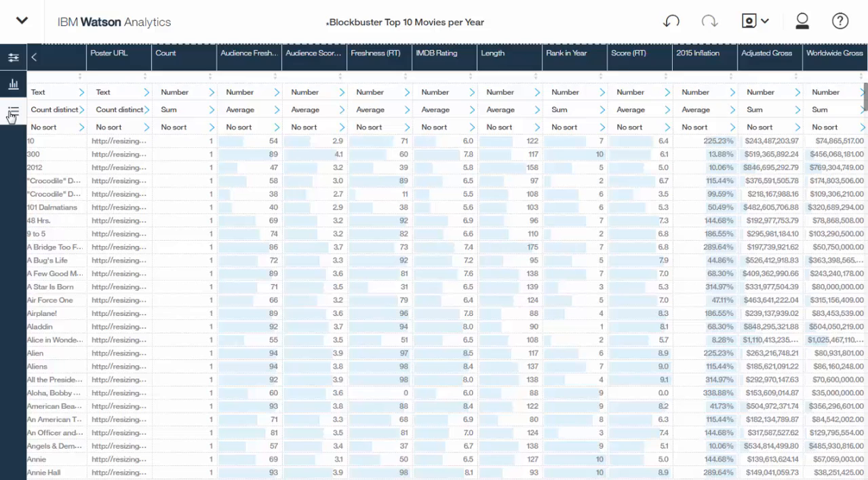
mouse_move(526, 169)
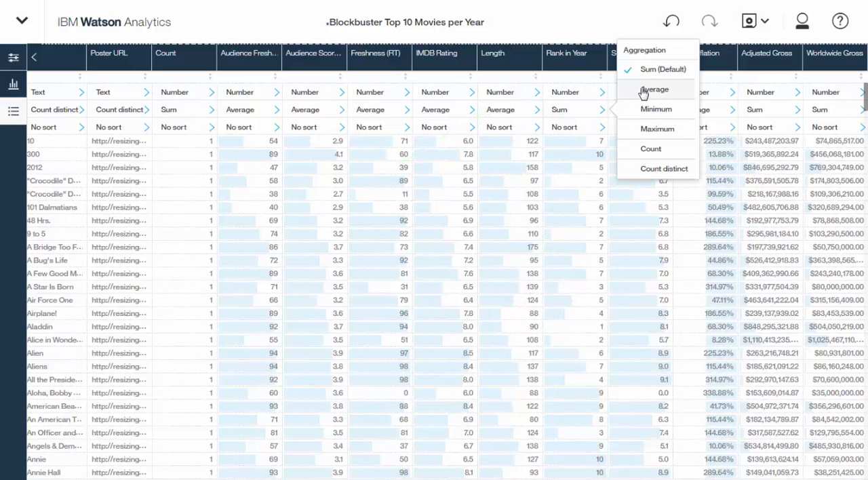
left_click(656, 89)
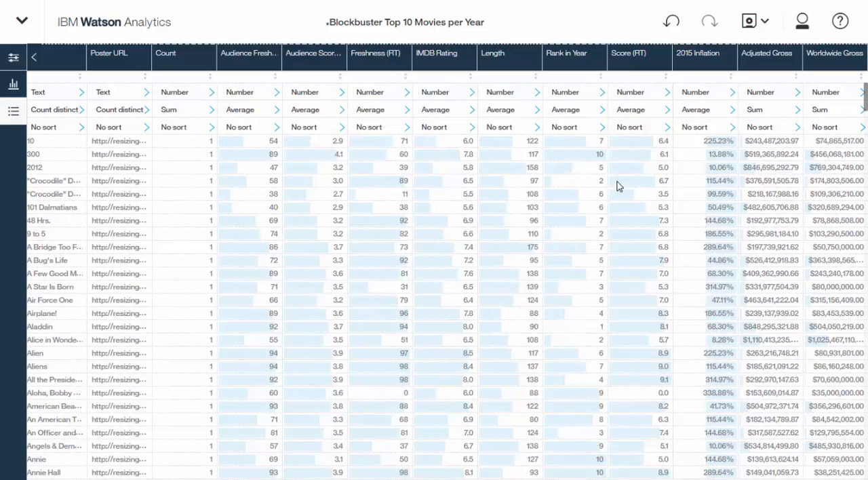
left_click(14, 57)
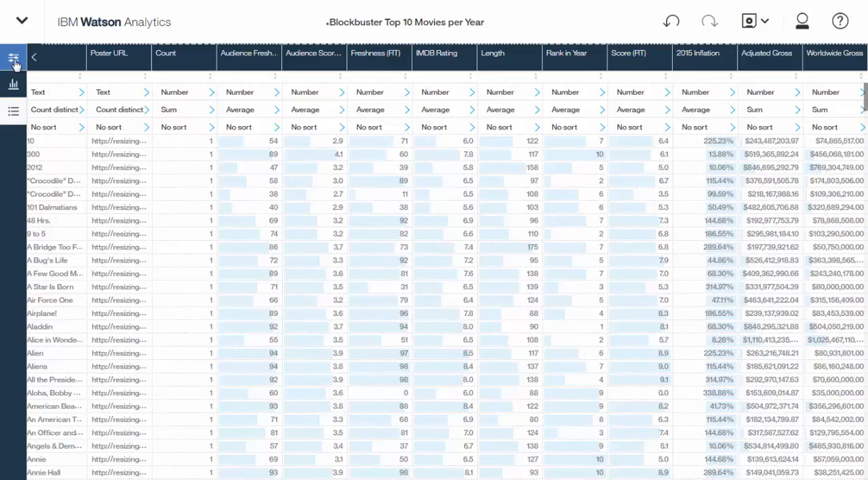
- In the Columns panel, hide Freshness (RT) and Poster URL from the table
left_click(14, 57)
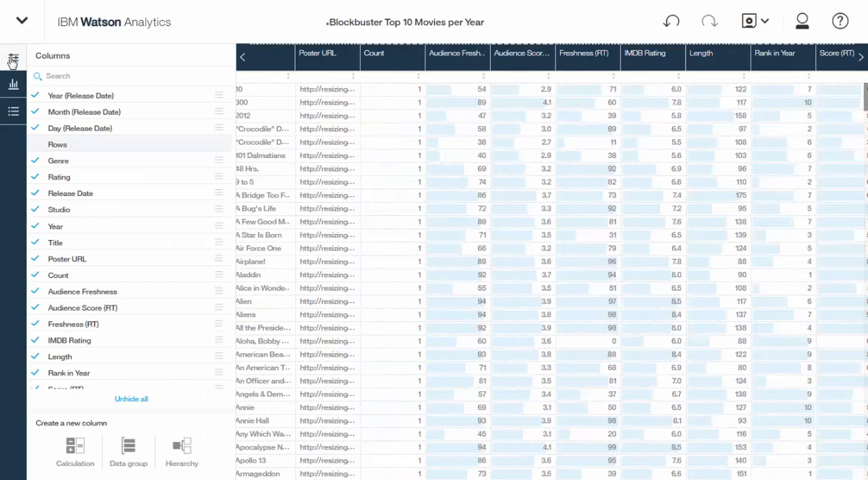
mouse_move(3, 218)
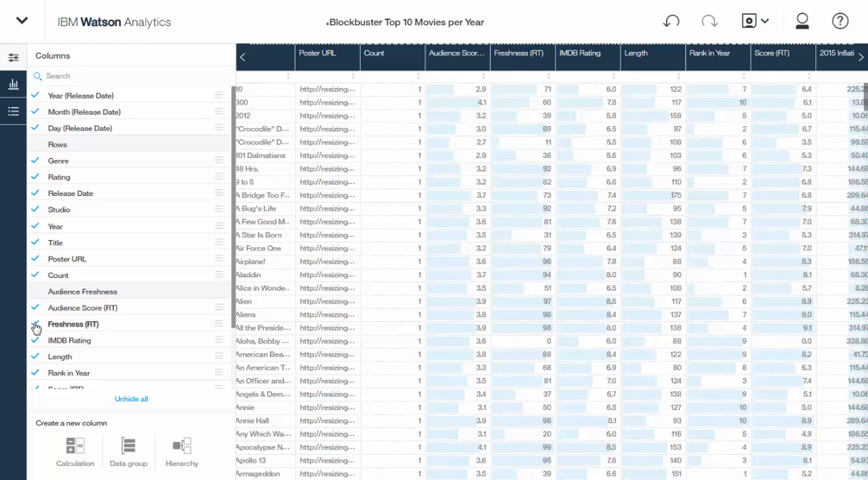
left_click(35, 324)
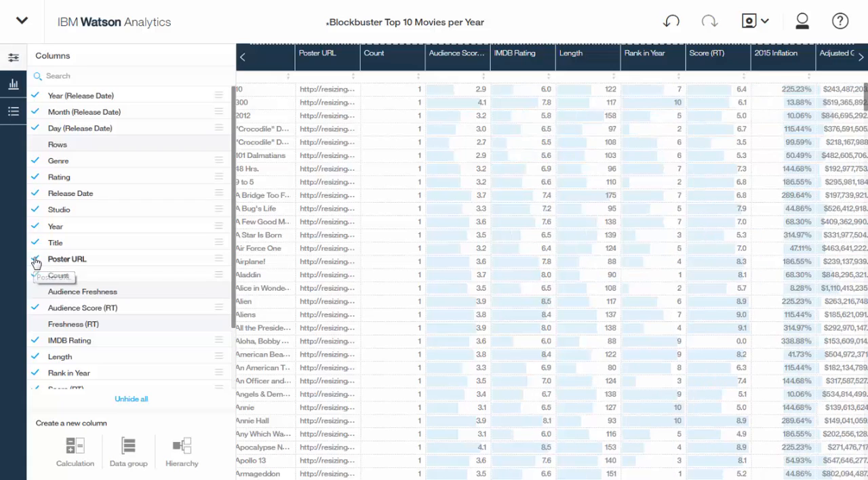
left_click(36, 262)
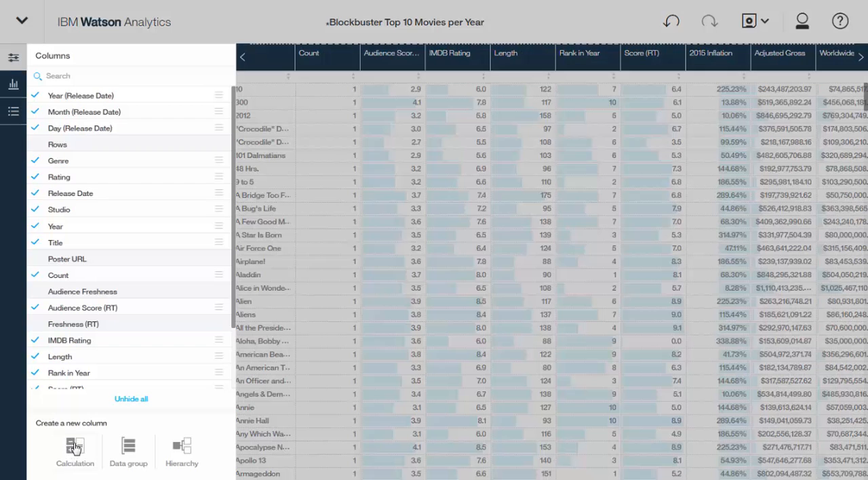
left_click(74, 451)
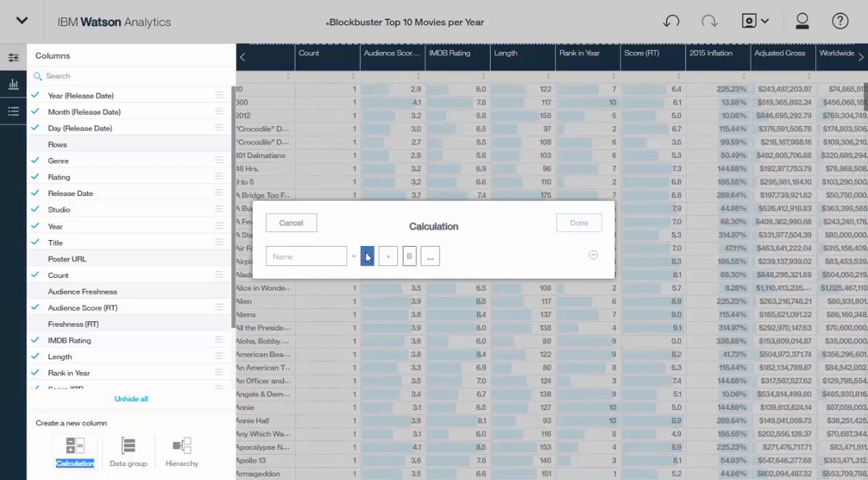
left_click(366, 256)
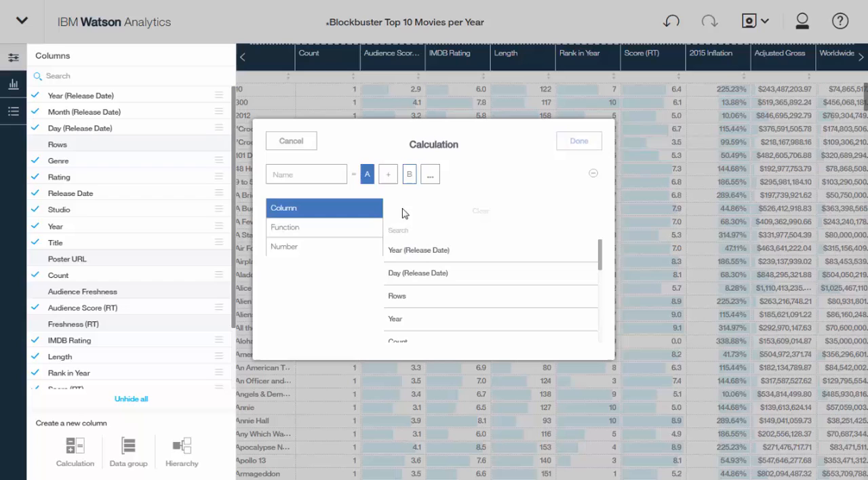
left_click(285, 228)
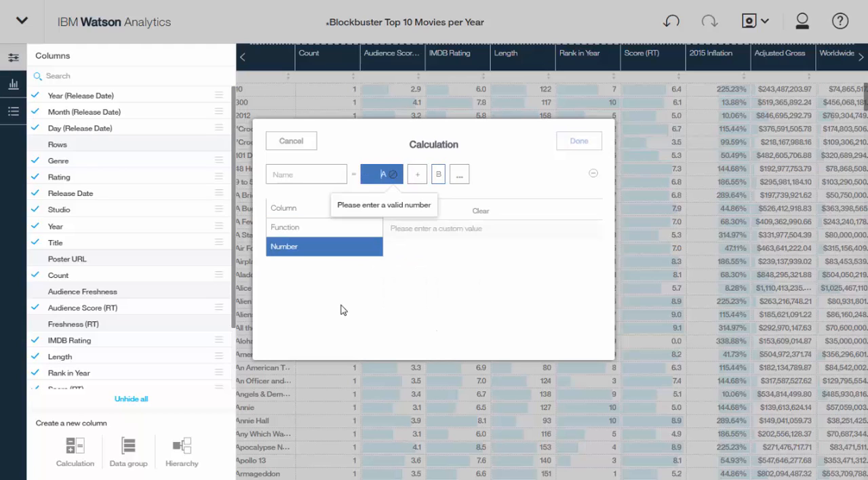
mouse_move(292, 149)
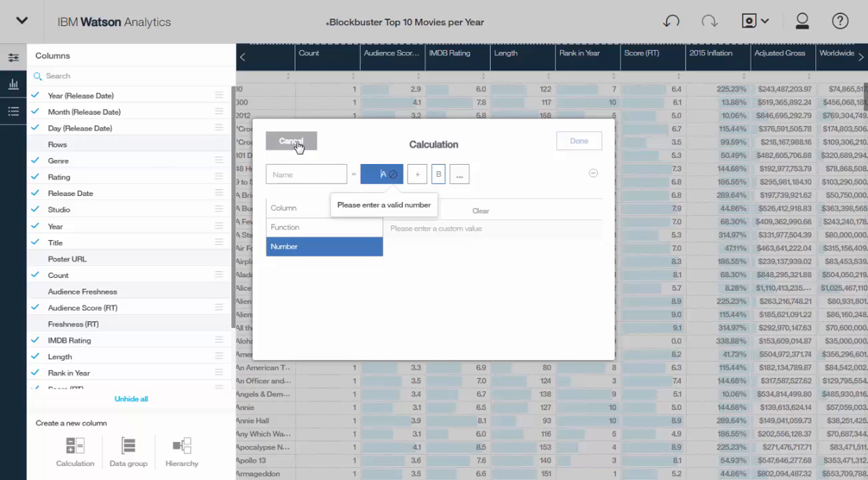
left_click(290, 141)
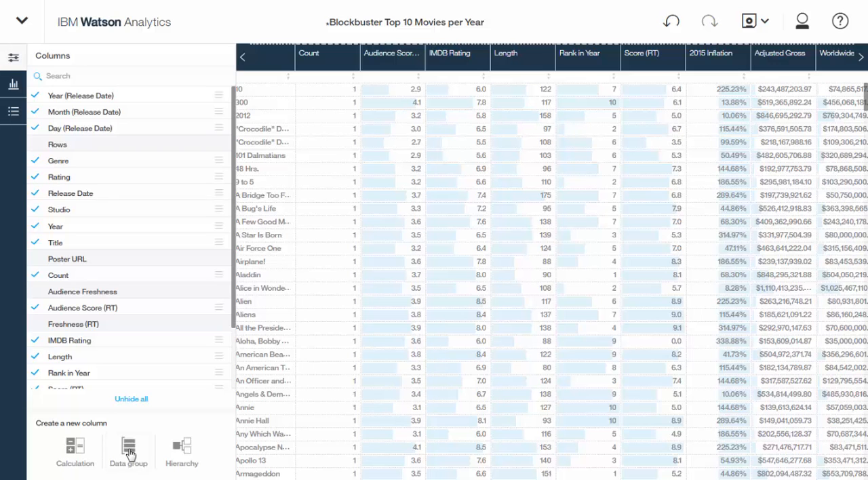
- Start a data group on the Studio column, naming the new column 'Studio G'
left_click(128, 450)
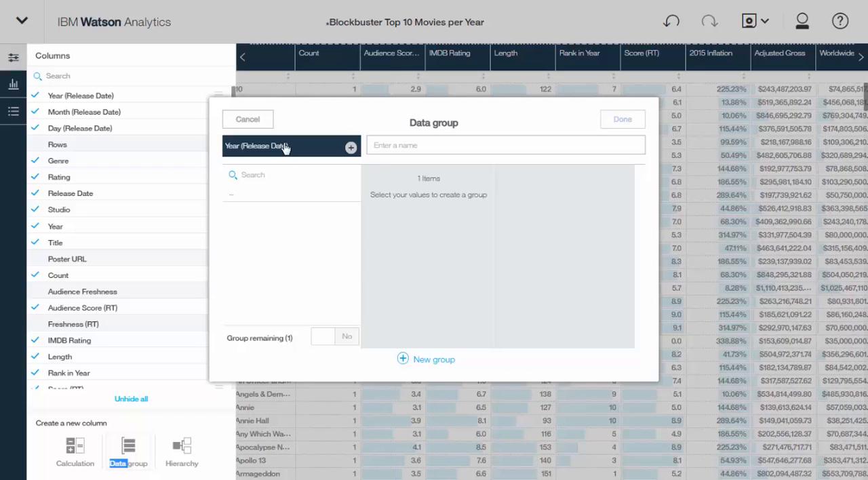
left_click(285, 146)
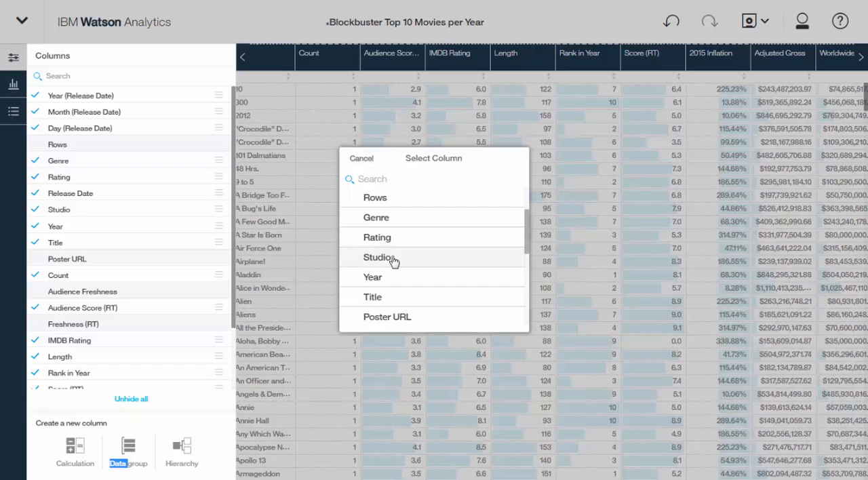
left_click(380, 258)
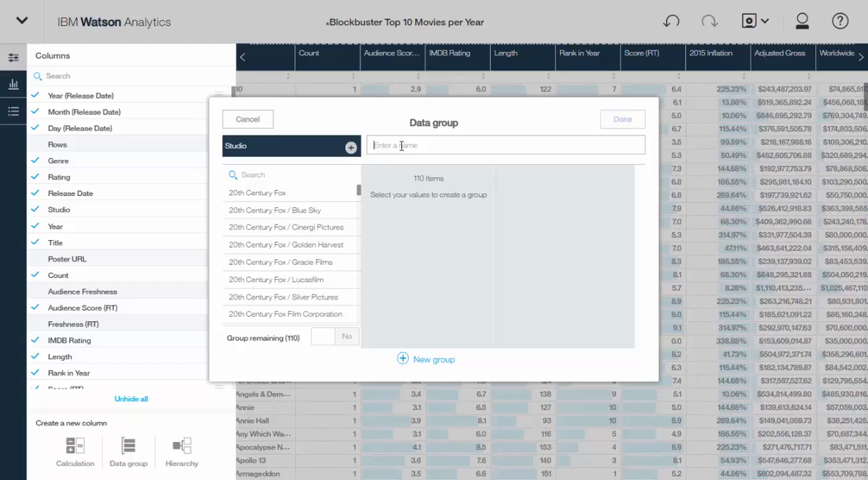
type("Studio Group")
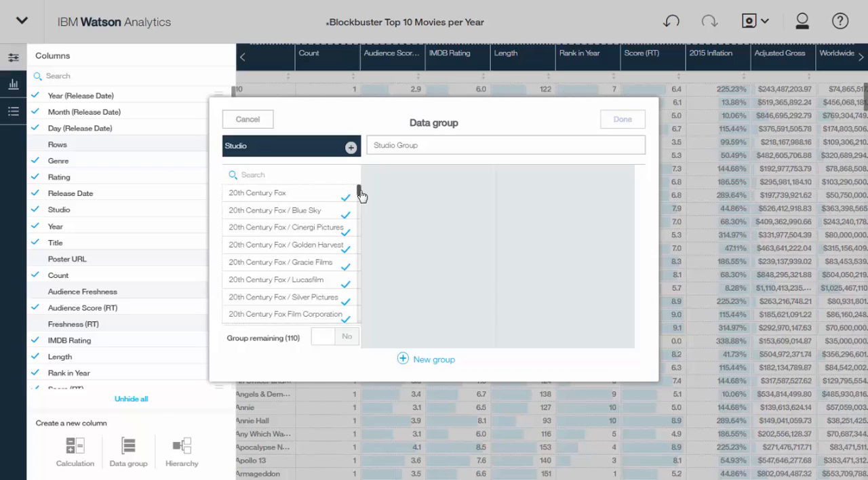
- Name the group of Fox studio variants '20th Century Fo' and confirm it
scroll("down", 3)
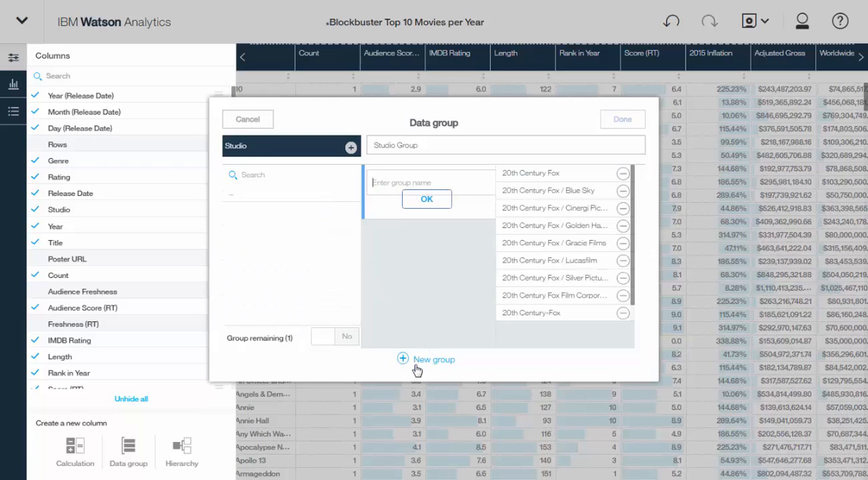
left_click(434, 360)
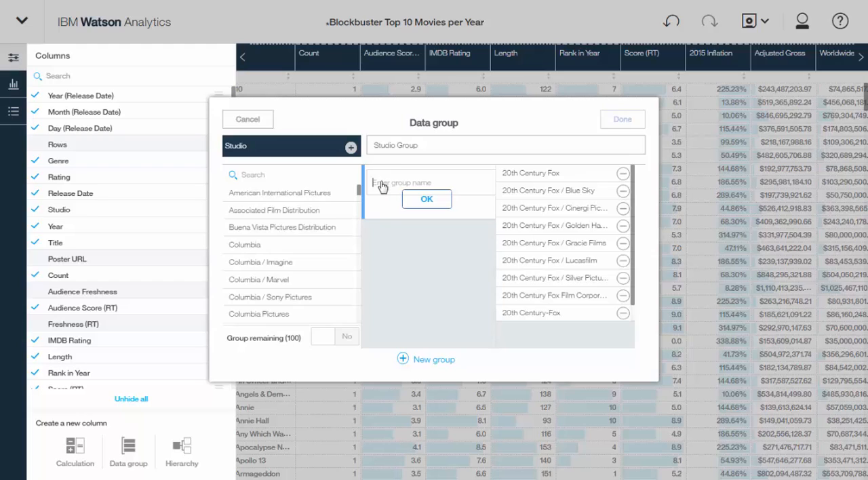
type("20th Century Fo")
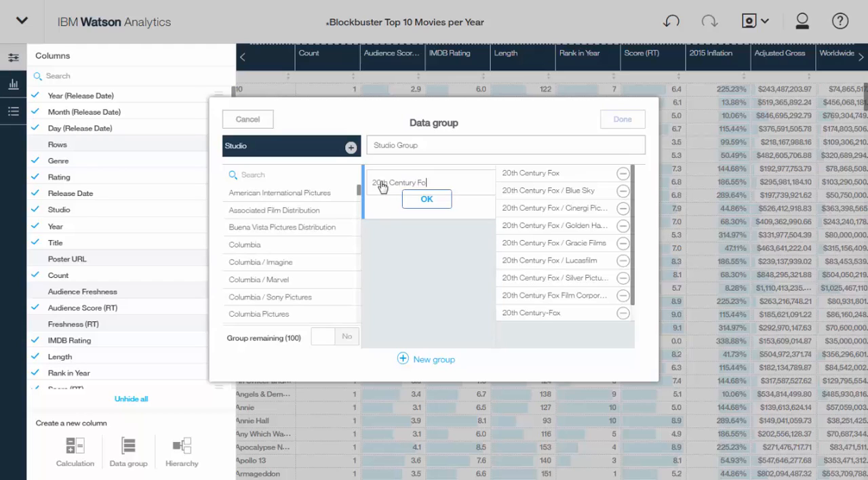
left_click(426, 198)
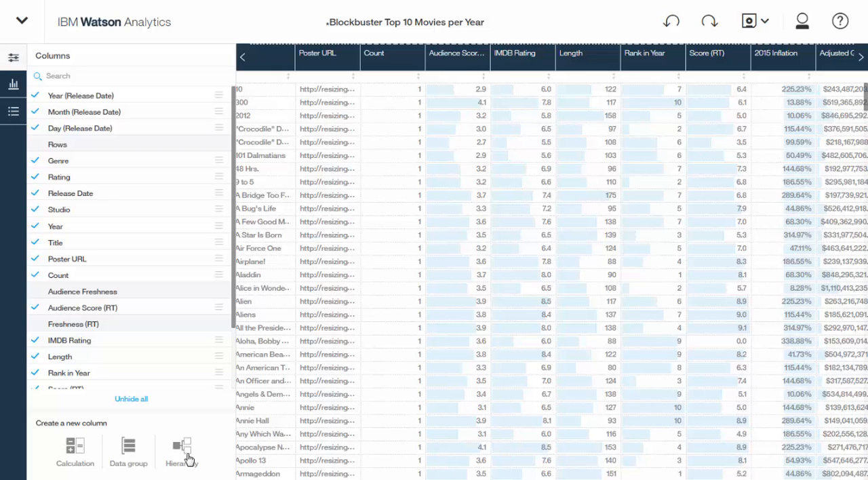
left_click(181, 451)
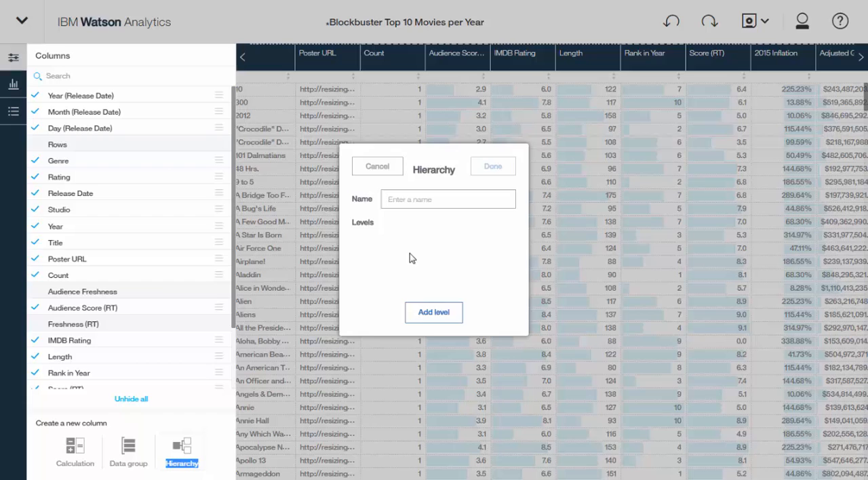
left_click(377, 165)
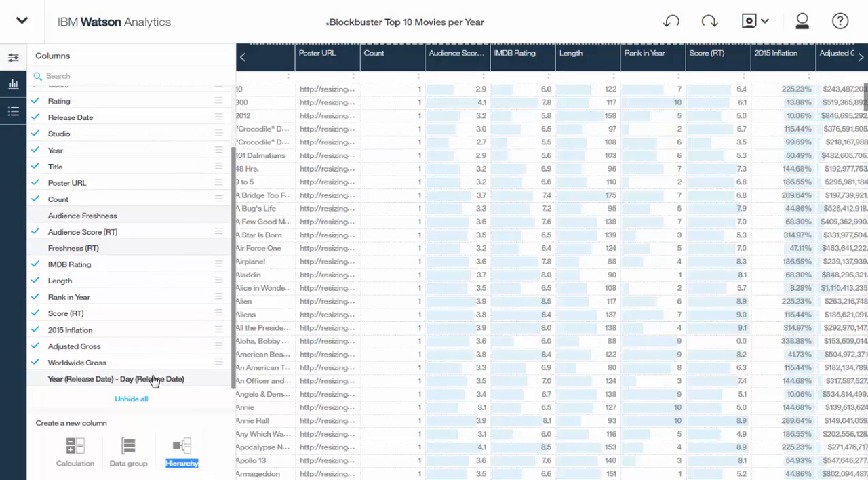
mouse_move(156, 380)
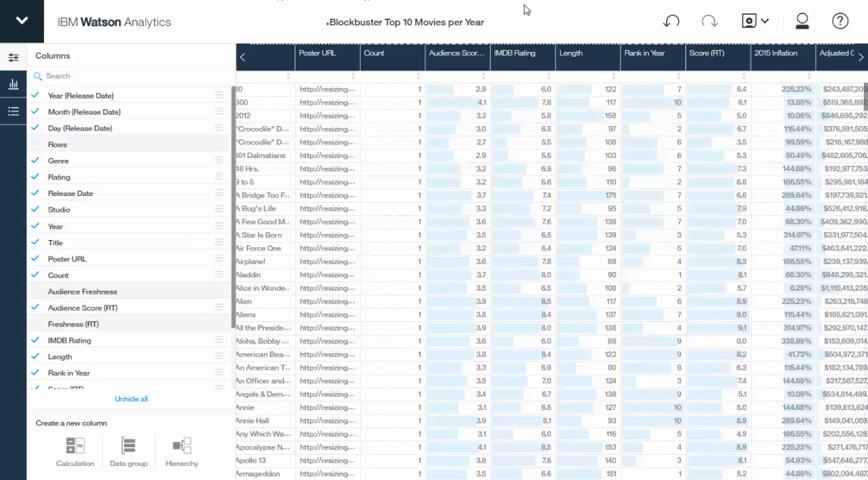
- Save as 'Blockbuster Top 10 Movies per Year - Refined' in Personal and start a Discover set
left_click(749, 22)
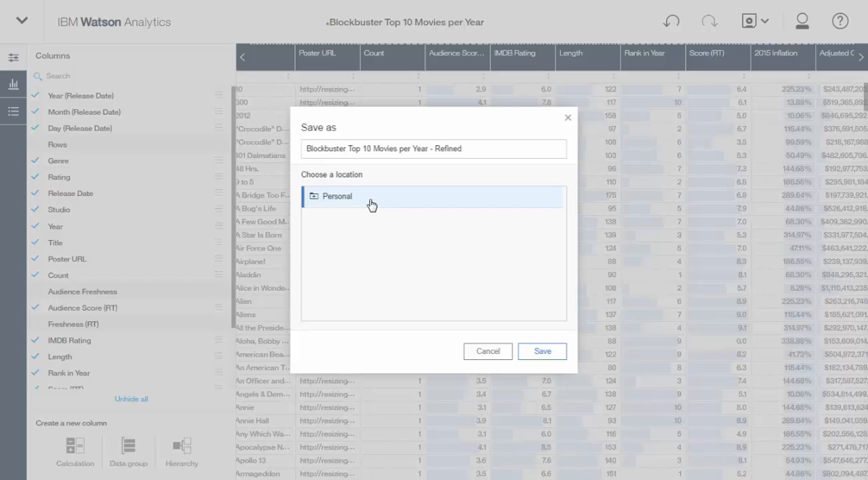
mouse_move(314, 201)
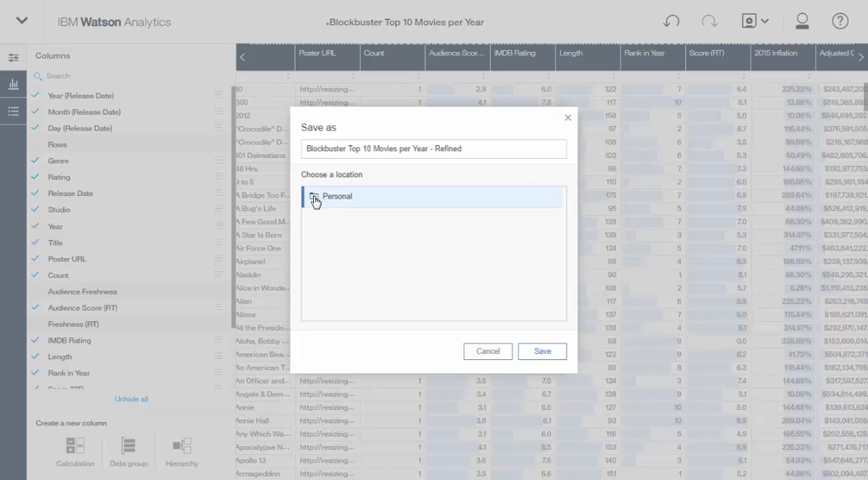
left_click(542, 350)
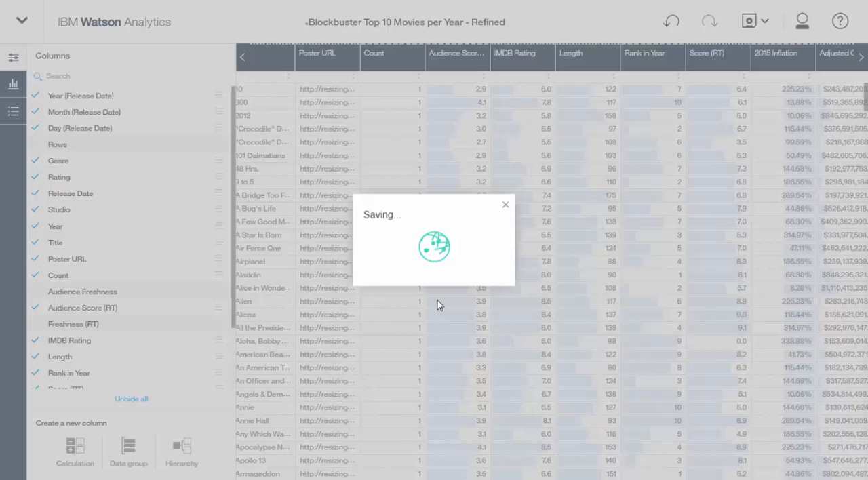
mouse_move(423, 304)
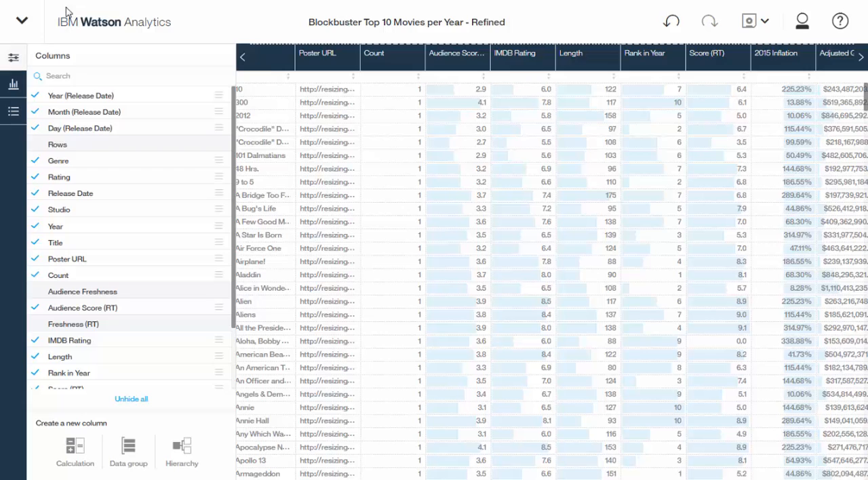
left_click(22, 22)
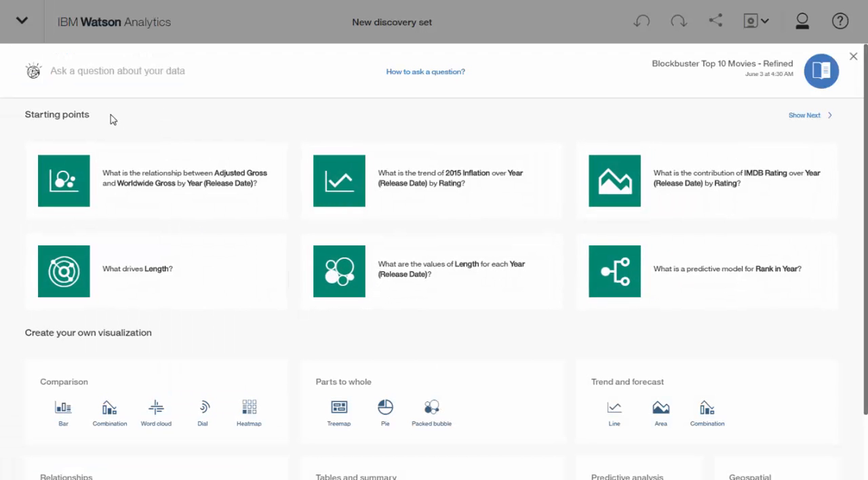
- Ask the data question 'adjusted gross' to get the Adjusted Gross over Year trend chart
left_click(116, 70)
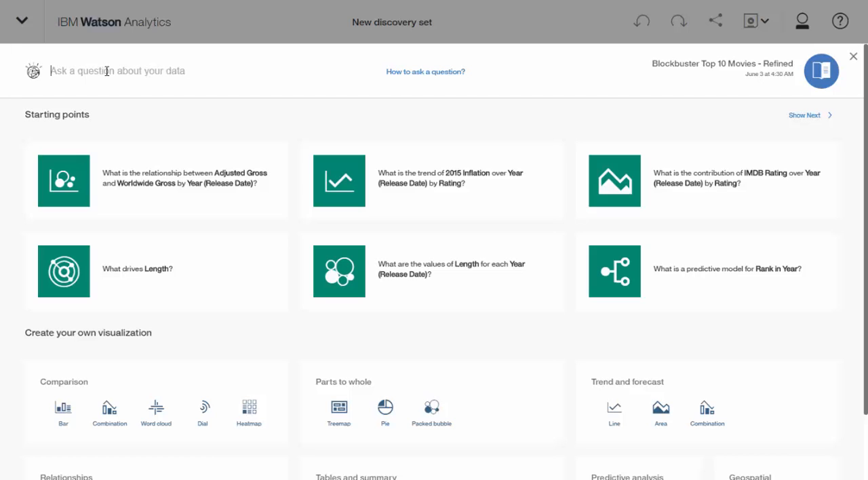
left_click(116, 70)
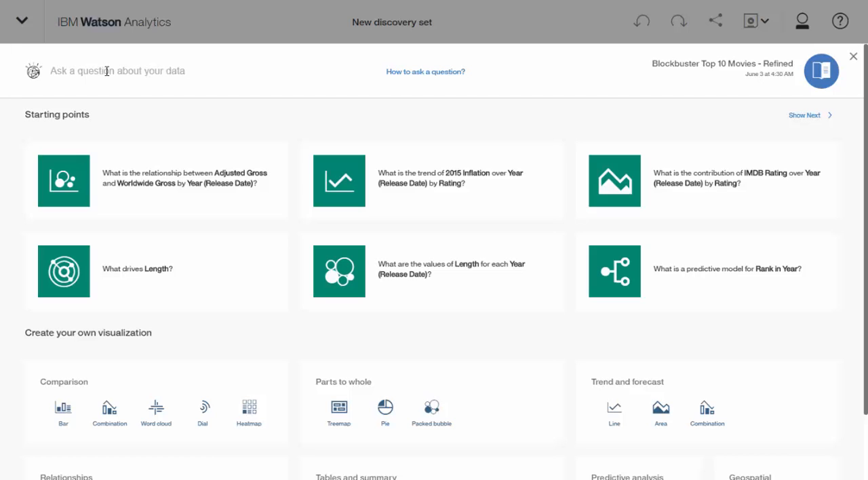
type("adjusted gross")
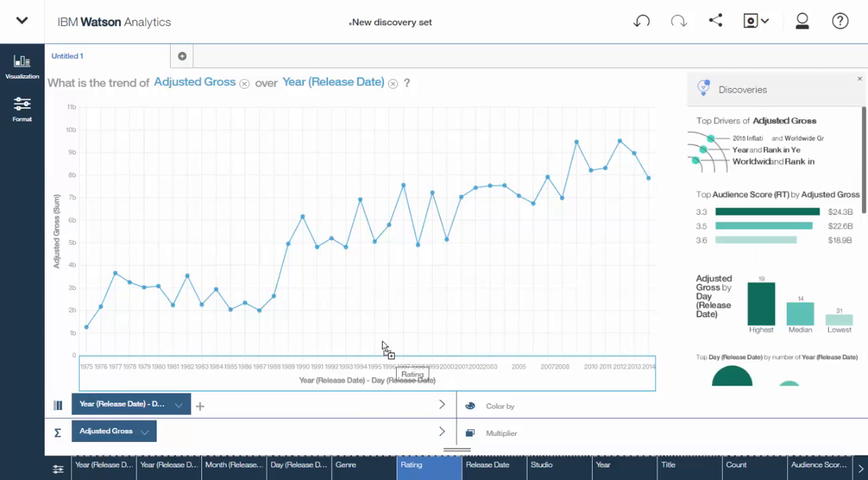
- Break the Adjusted Gross trend down by Rating and switch the chart to a stacked area
left_click_drag(411, 464, 500, 405)
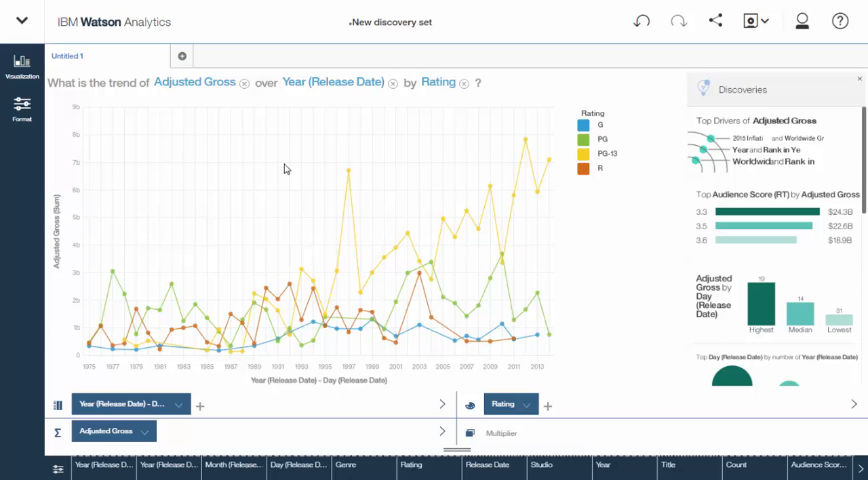
mouse_move(35, 75)
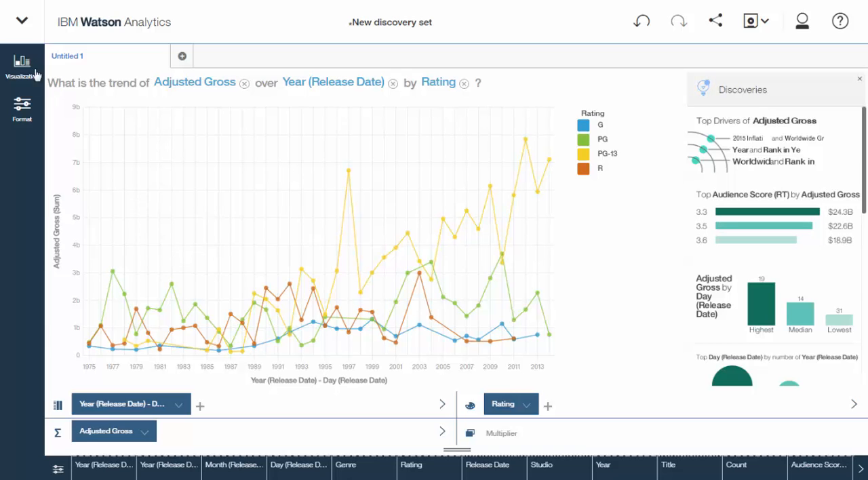
left_click(22, 65)
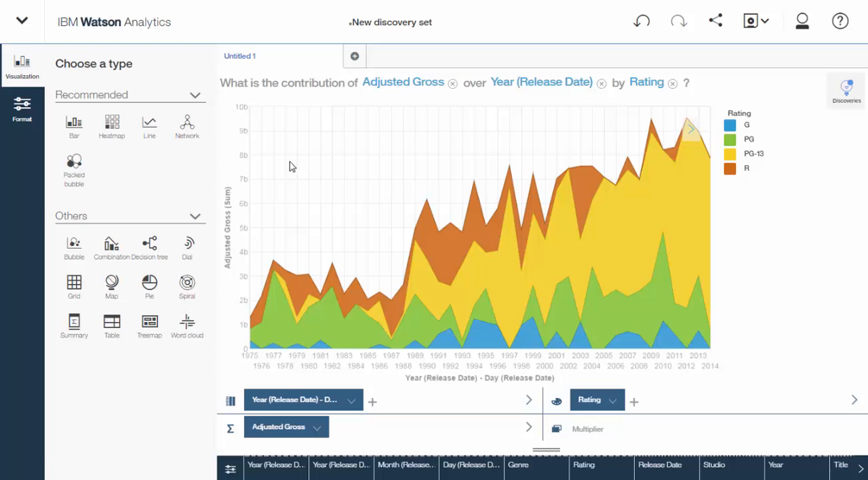
left_click(847, 90)
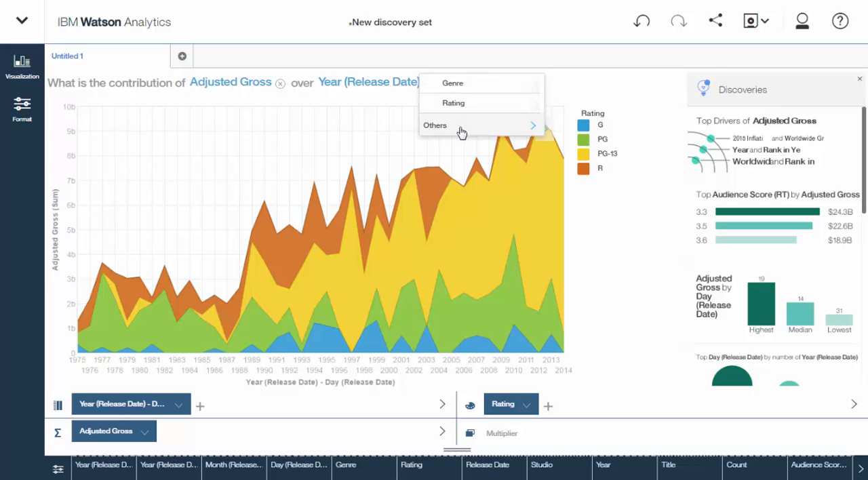
- Replace Rating with Studio Group, drop All the rest from the legend, and go Home
left_click(434, 125)
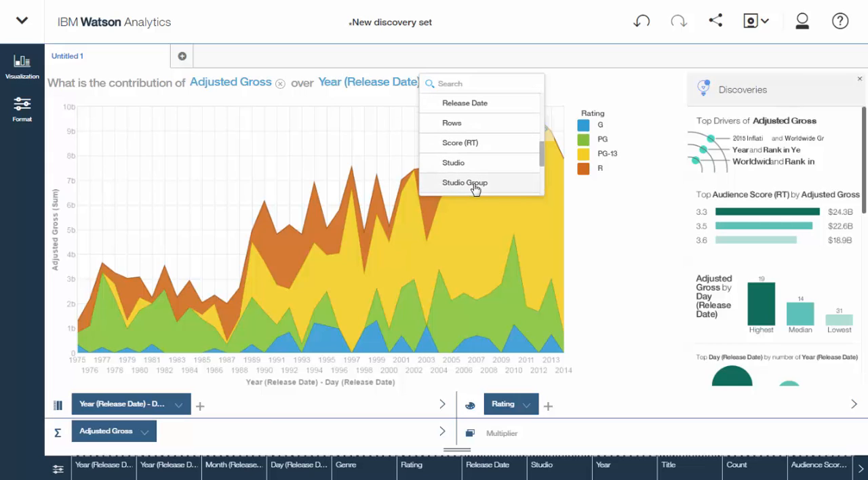
left_click(464, 182)
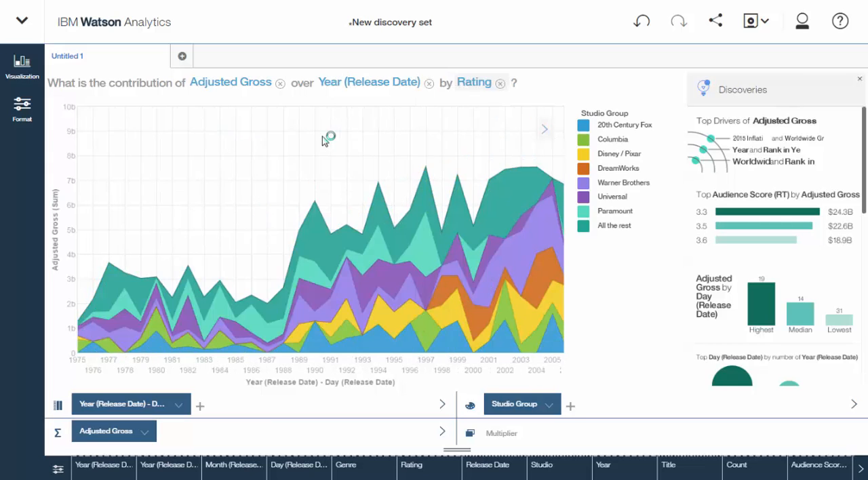
left_click(613, 226)
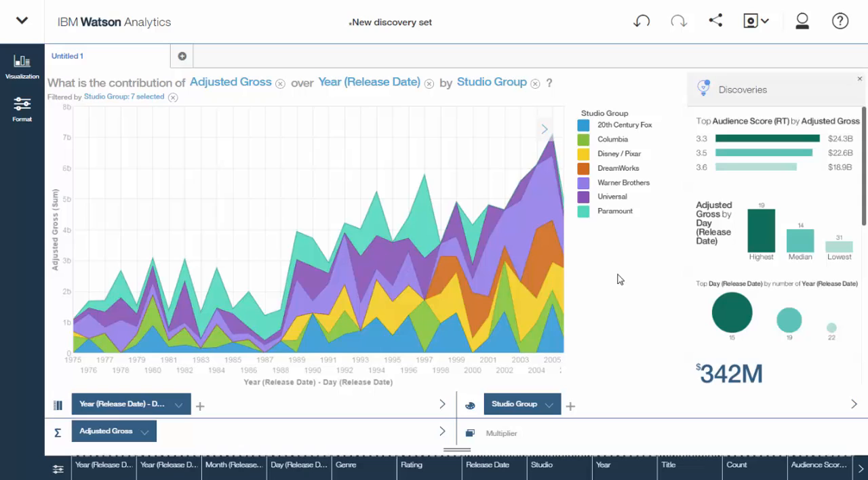
mouse_move(439, 270)
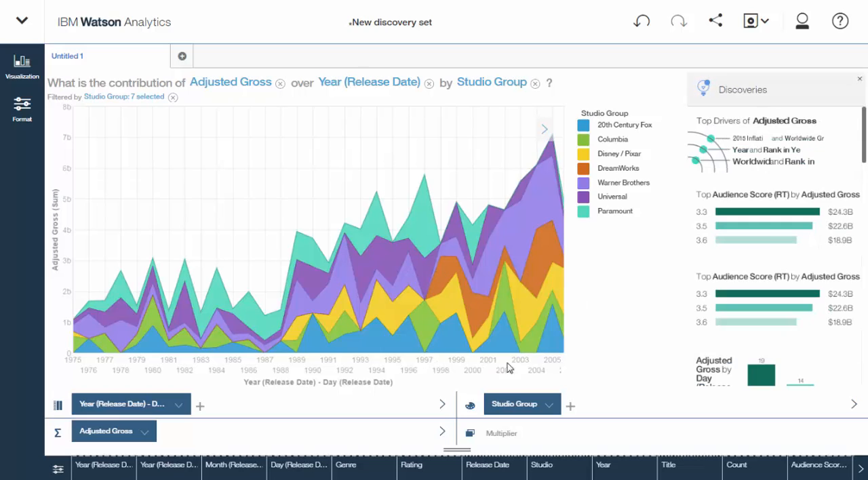
mouse_move(630, 266)
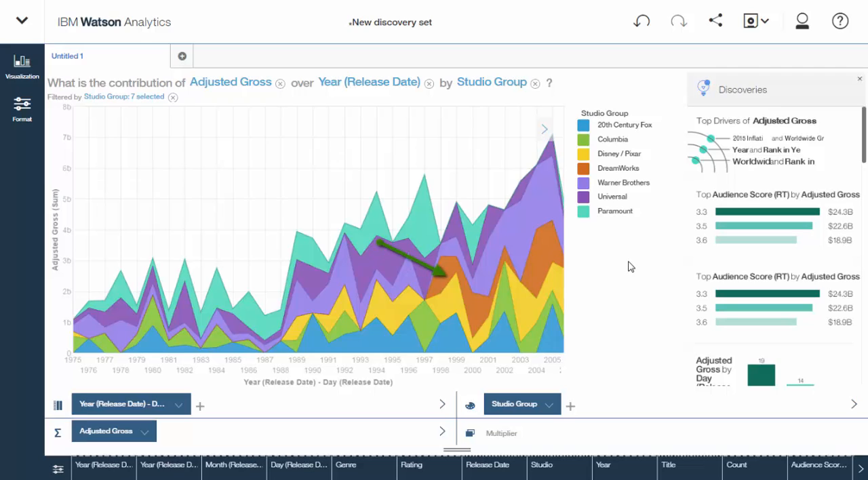
mouse_move(632, 265)
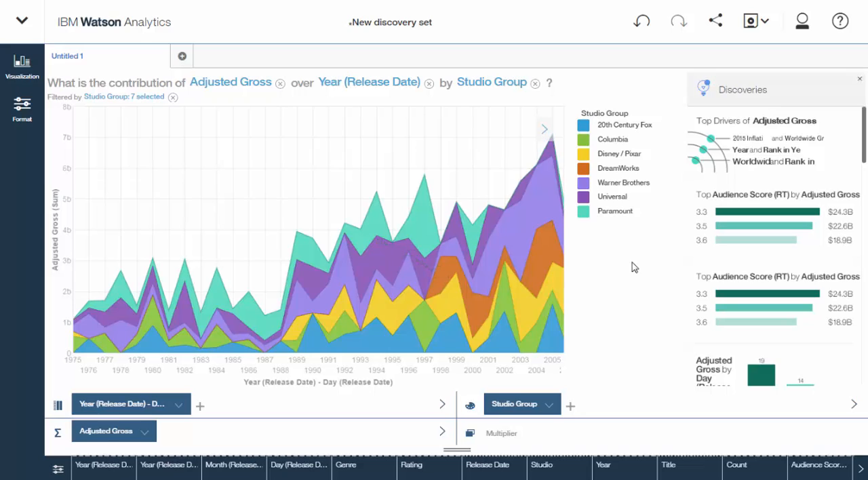
mouse_move(453, 100)
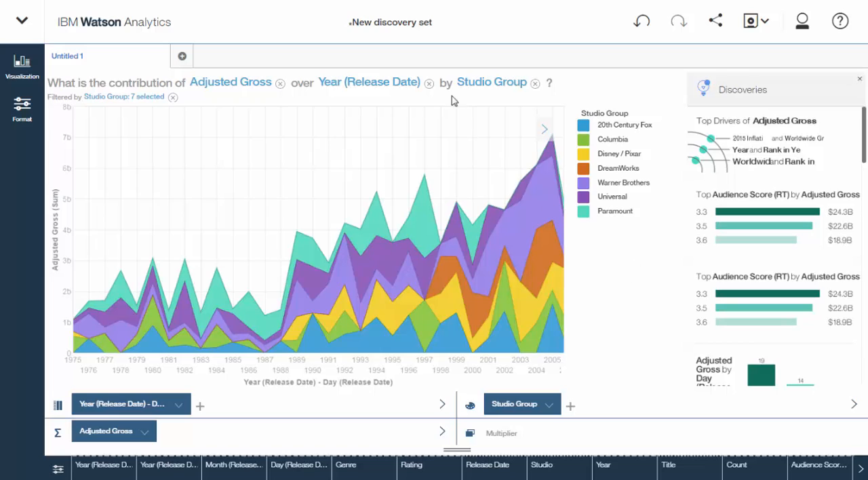
left_click(22, 22)
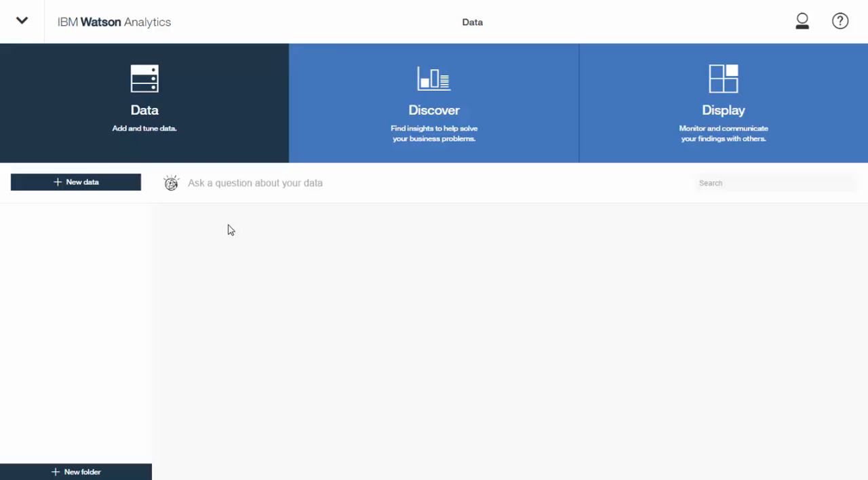
- Ask the new question 'Adjusted gross by title' to get Adjusted Gross by Title starting points
left_click(435, 102)
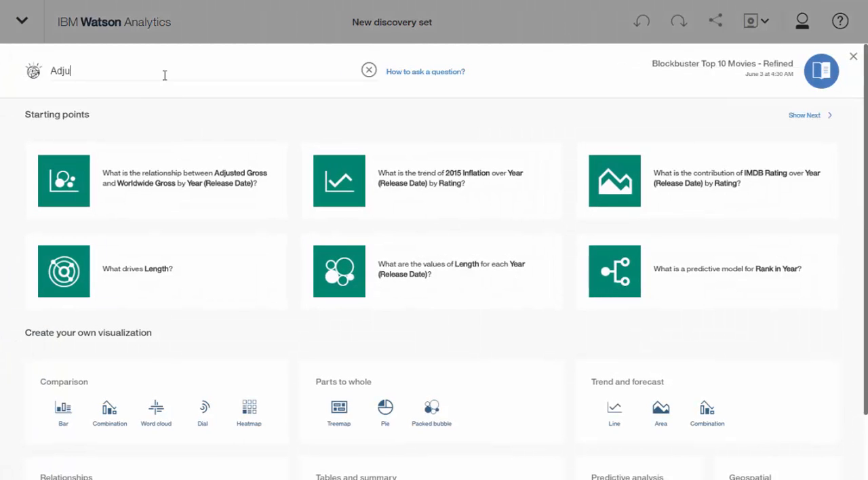
type("Adjusted gross by title")
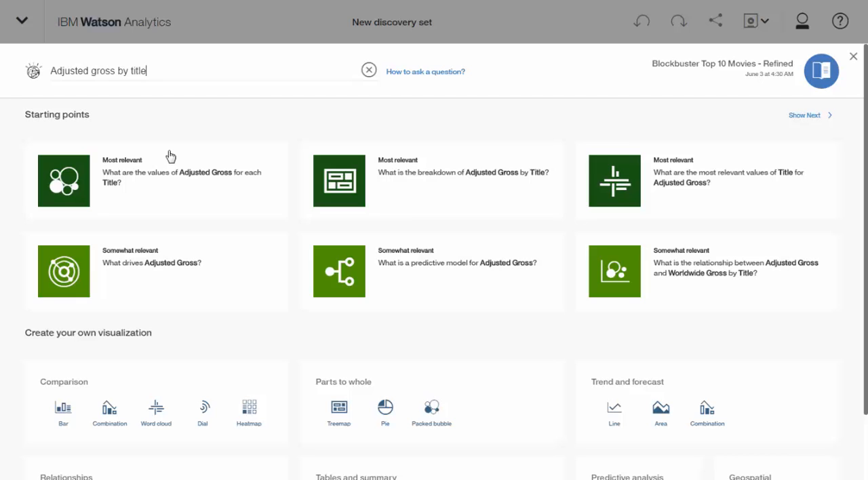
mouse_move(139, 192)
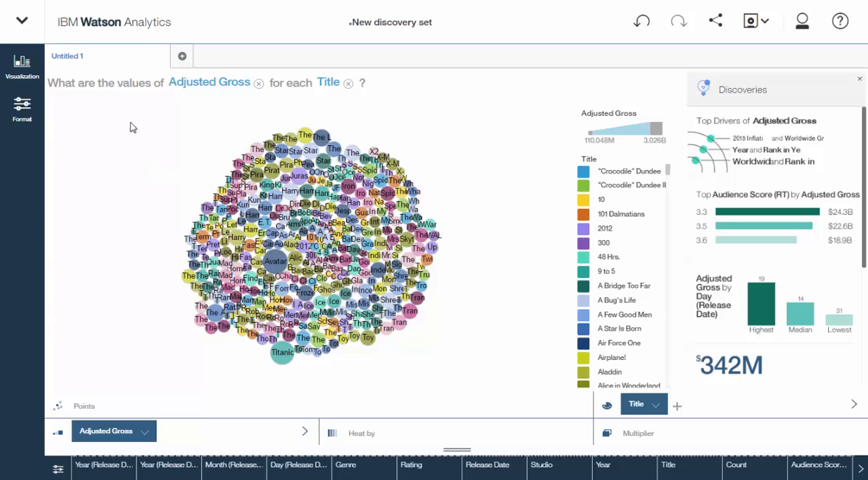
mouse_move(136, 141)
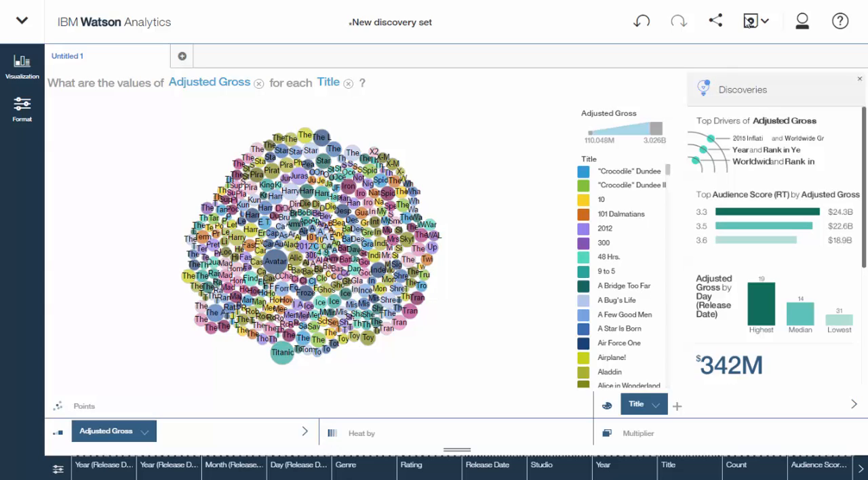
- Show the Save, Save As and Reset options for the discovery set
left_click(752, 21)
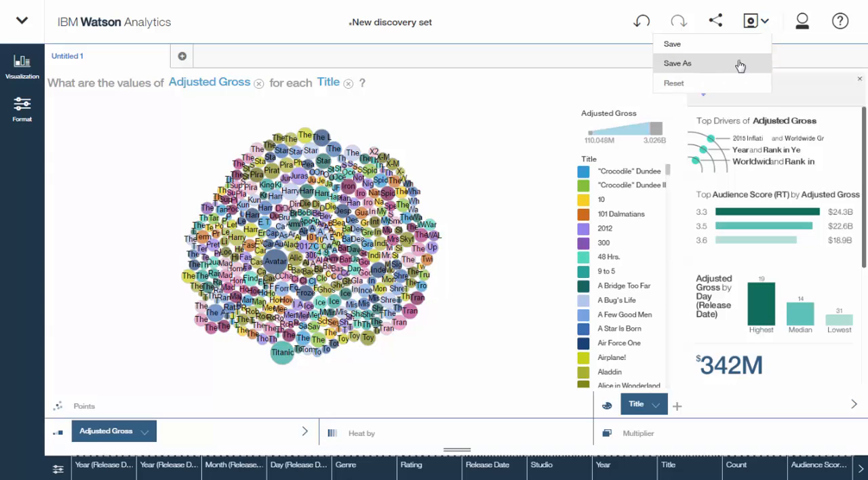
- Save the discovery as 'Adjusted Gross by Title - Packed Bubble', discard the other set, and return to Discover
left_click(677, 64)
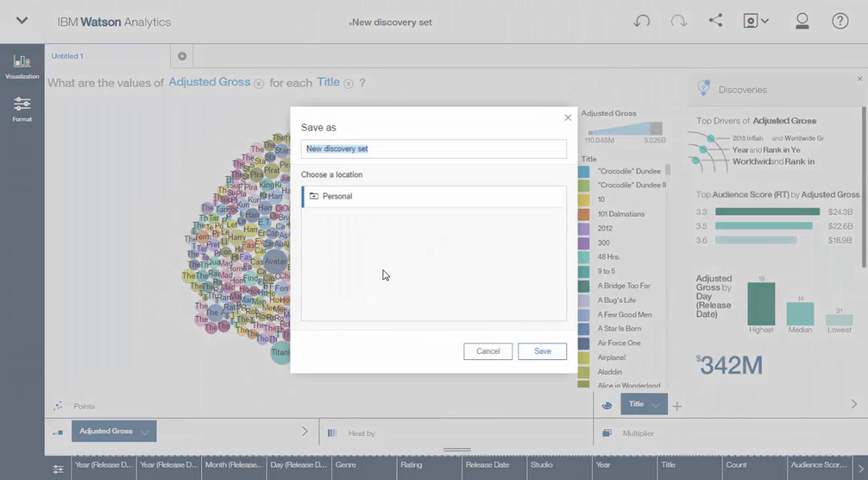
type("A")
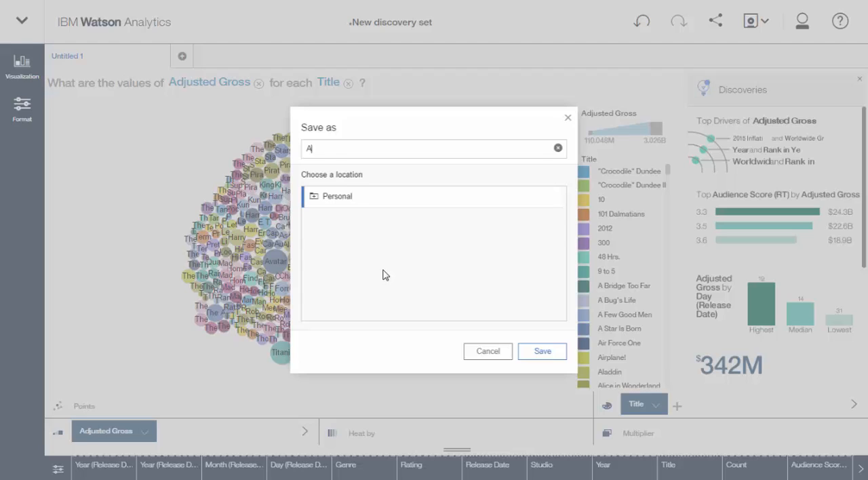
type("djusted Gross by Title - Packed B")
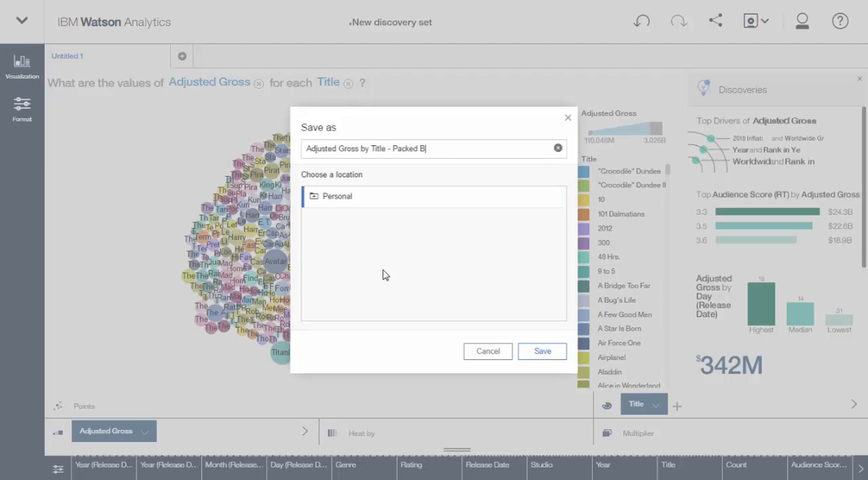
left_click(543, 352)
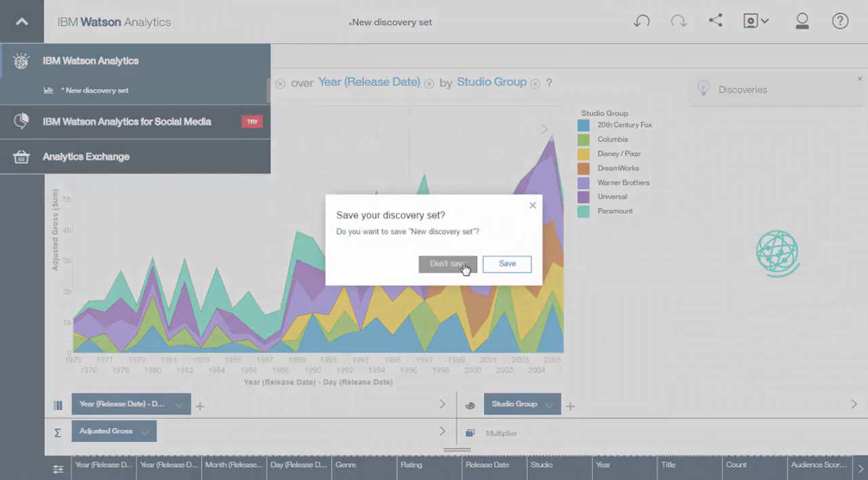
left_click(448, 264)
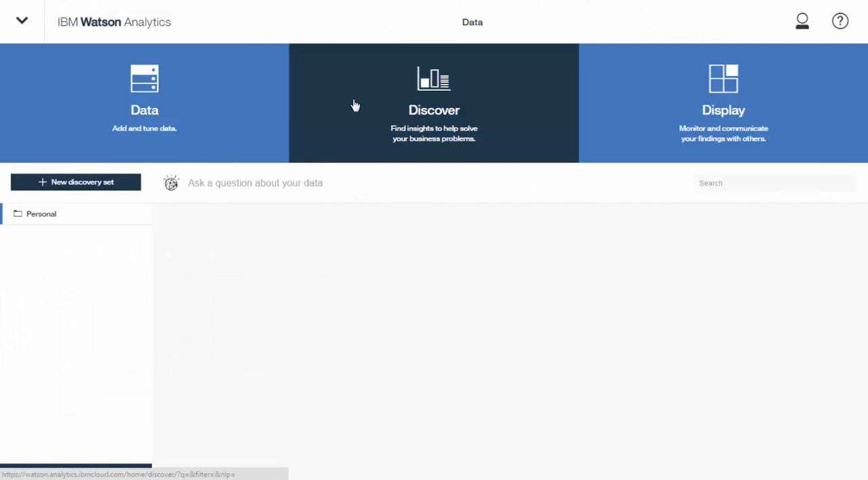
left_click(435, 102)
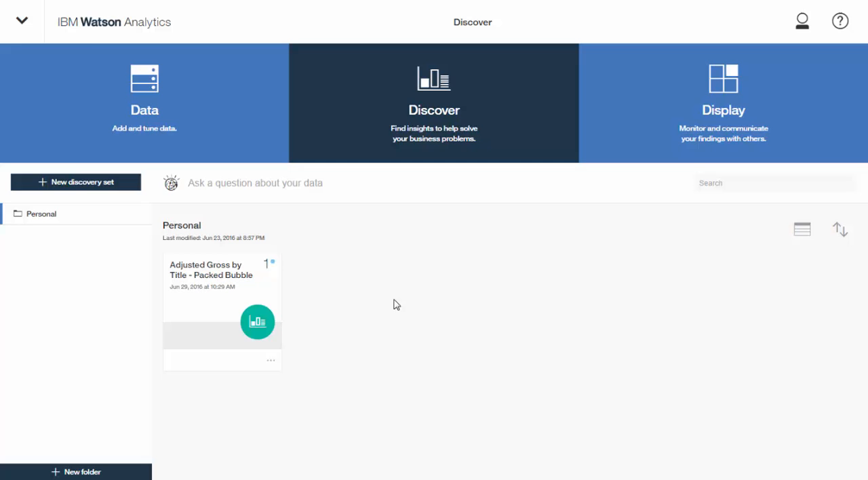
- Create a new Dashboard display named 'Movies Dashboard' from the Display area
left_click(724, 102)
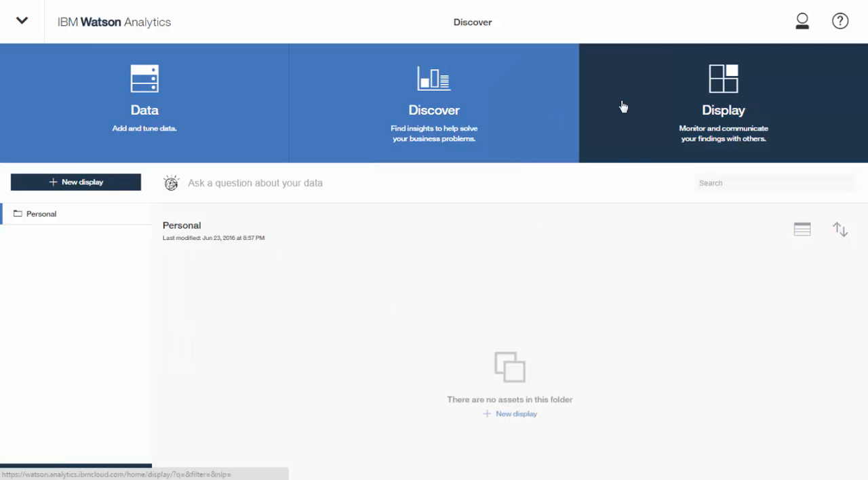
left_click(515, 414)
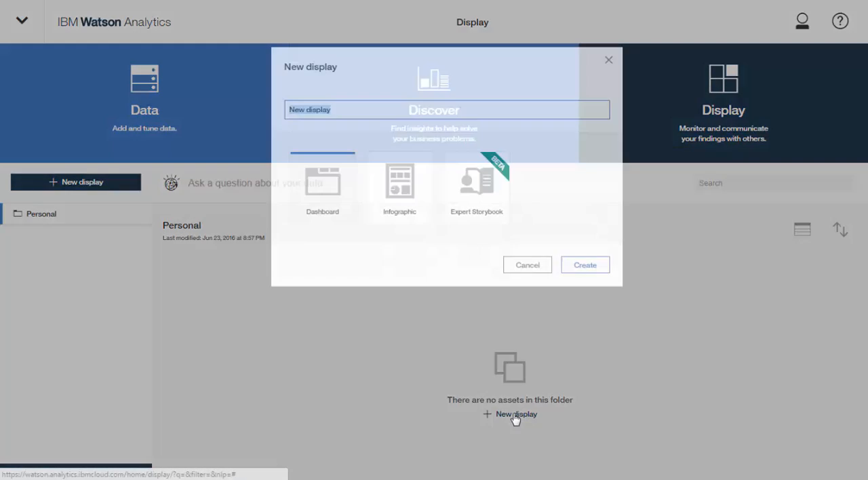
type("Movies D")
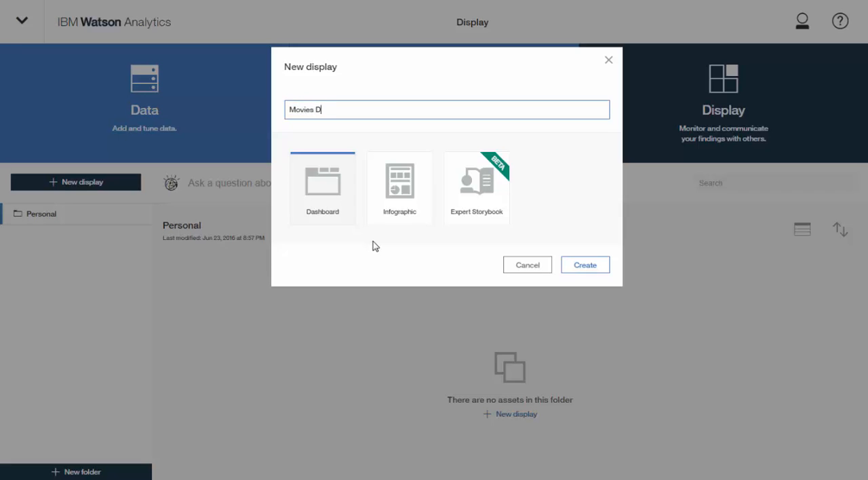
type("ashboard")
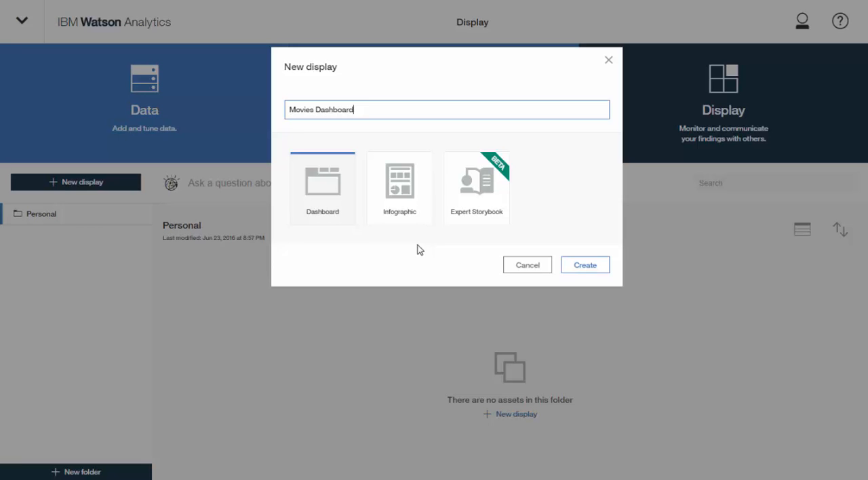
mouse_move(584, 265)
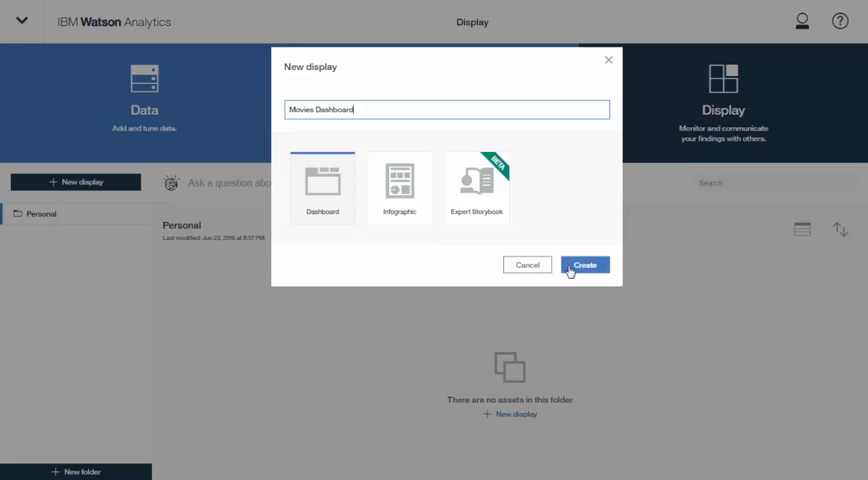
mouse_move(596, 273)
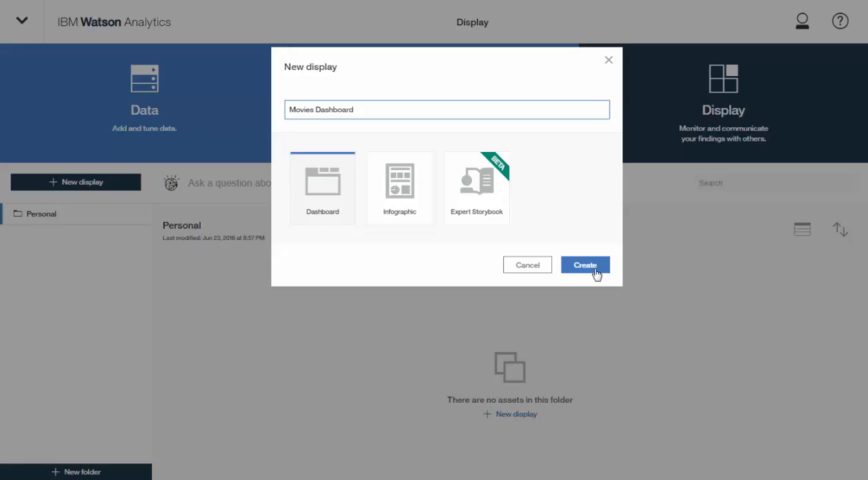
left_click(585, 265)
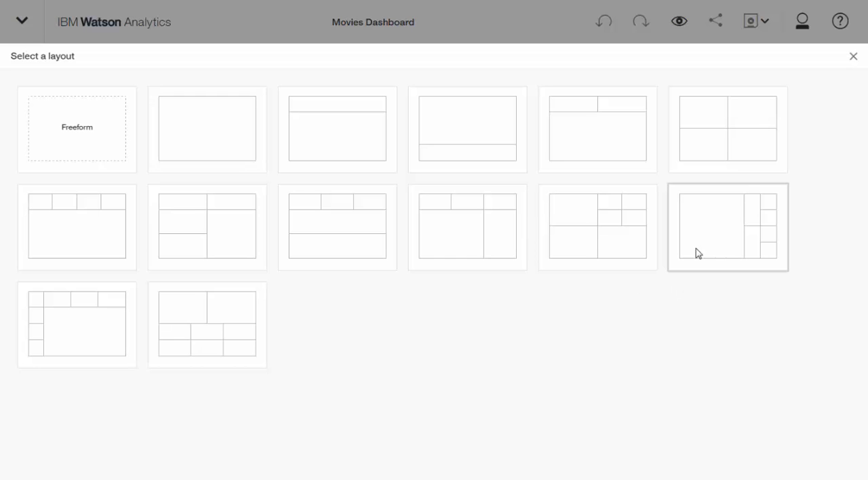
- Choose the large-panel split-column layout and place the saved Adjusted Gross bubble chart in it
left_click(727, 227)
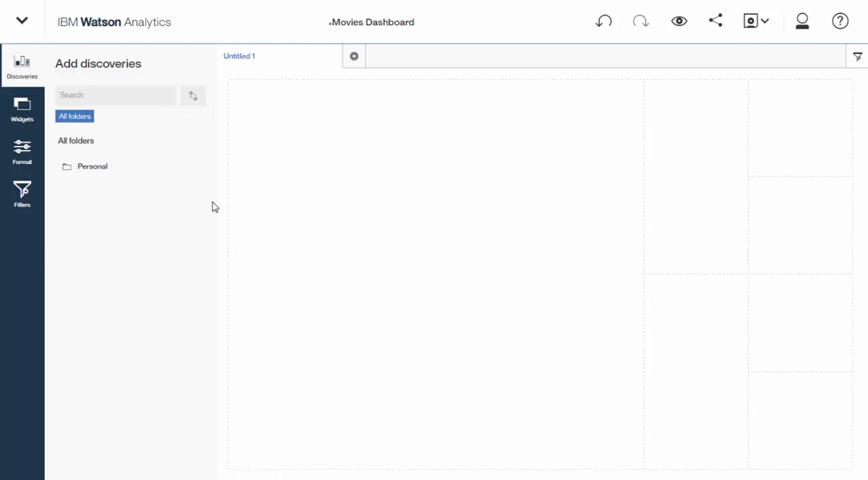
left_click(92, 165)
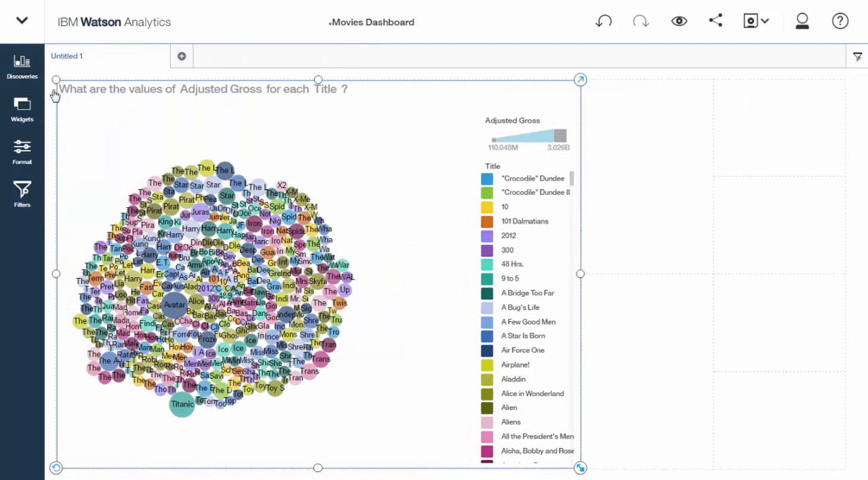
mouse_move(242, 167)
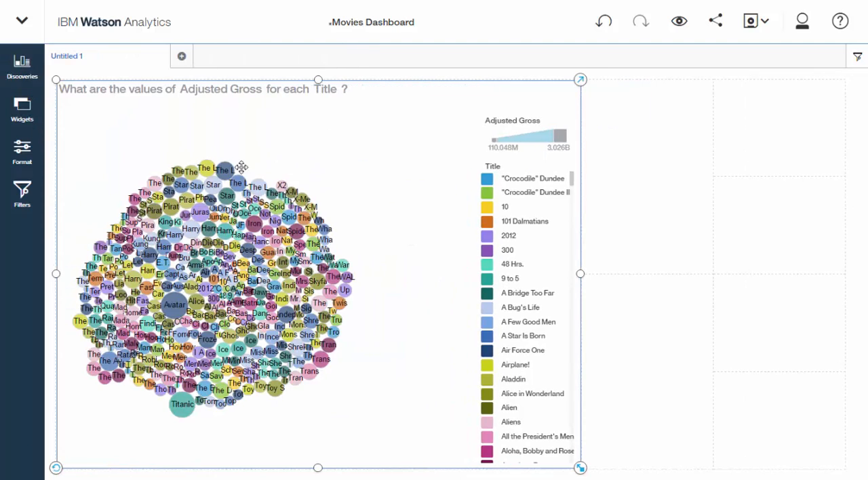
left_click(21, 196)
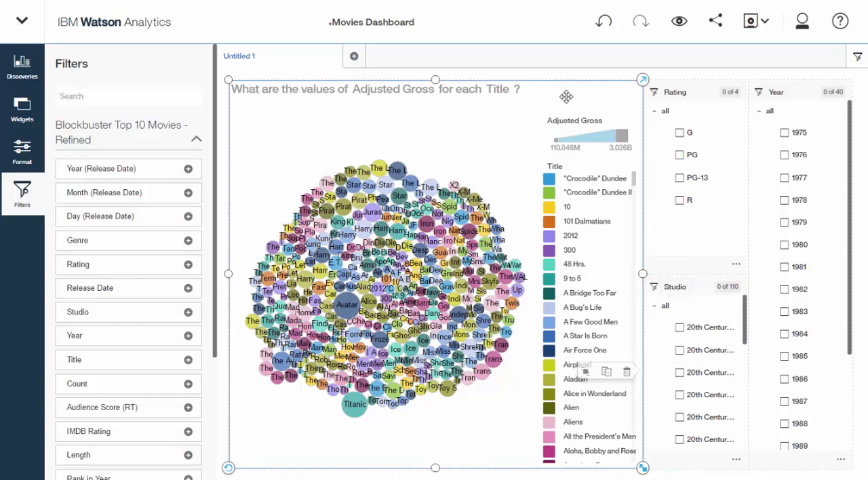
- Narrow the bubble chart to widen the filters, then expand it for editing
left_click_drag(643, 274, 600, 274)
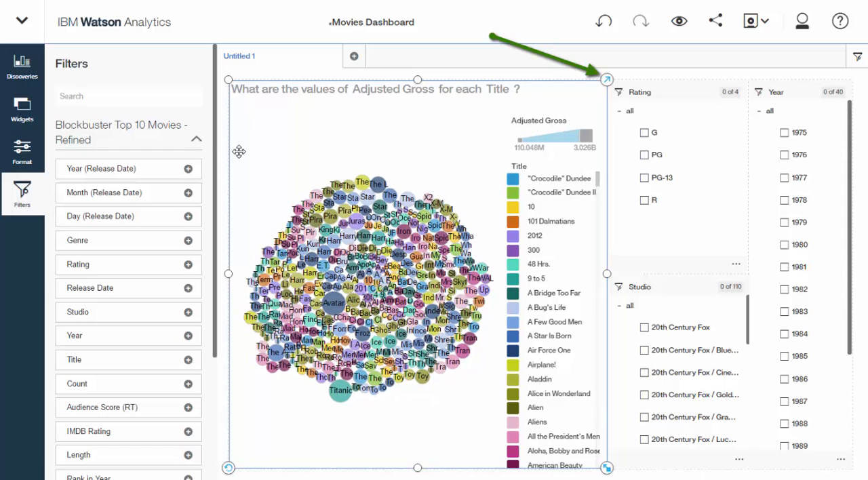
left_click(606, 79)
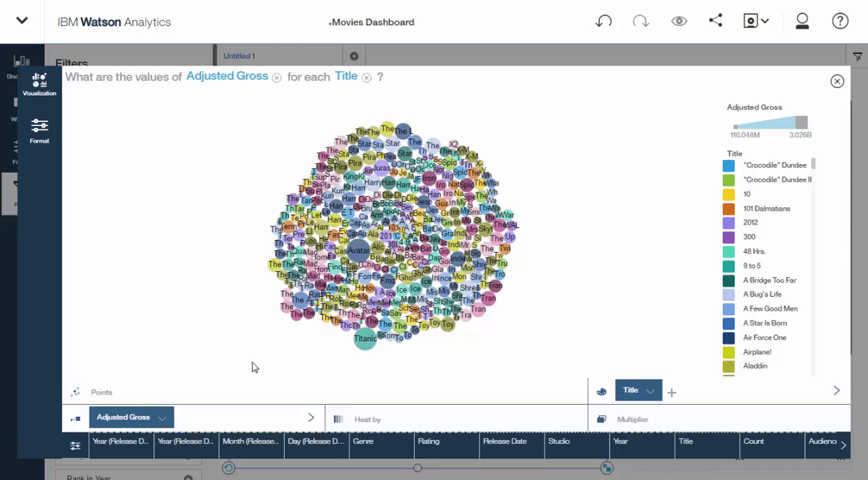
mouse_move(225, 350)
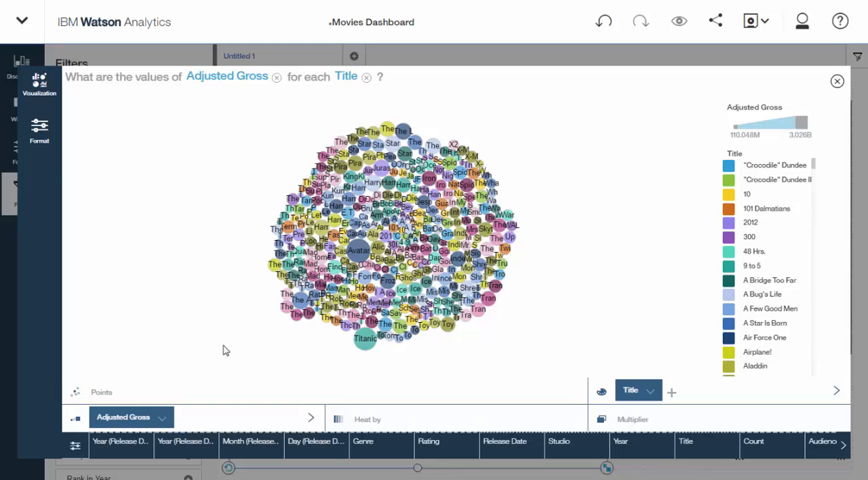
- Hide the chart legend and set a custom title 'Blockbuster Movies Dashboard' in the format panel
left_click(39, 130)
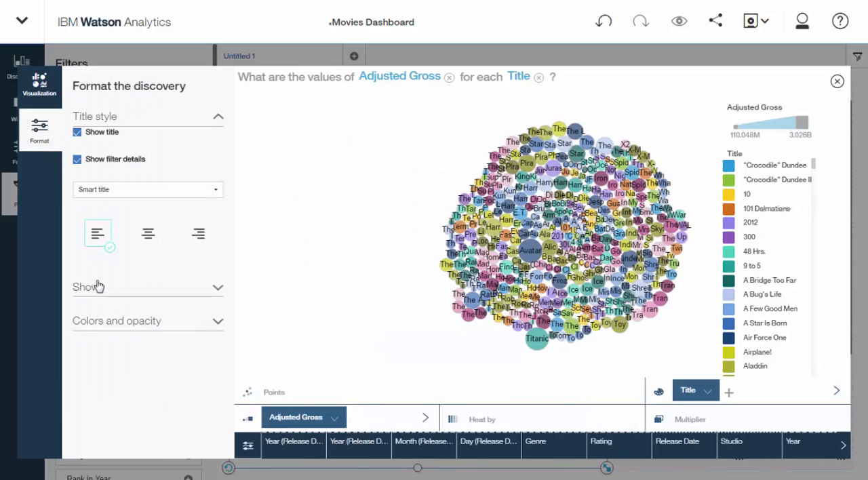
left_click(88, 286)
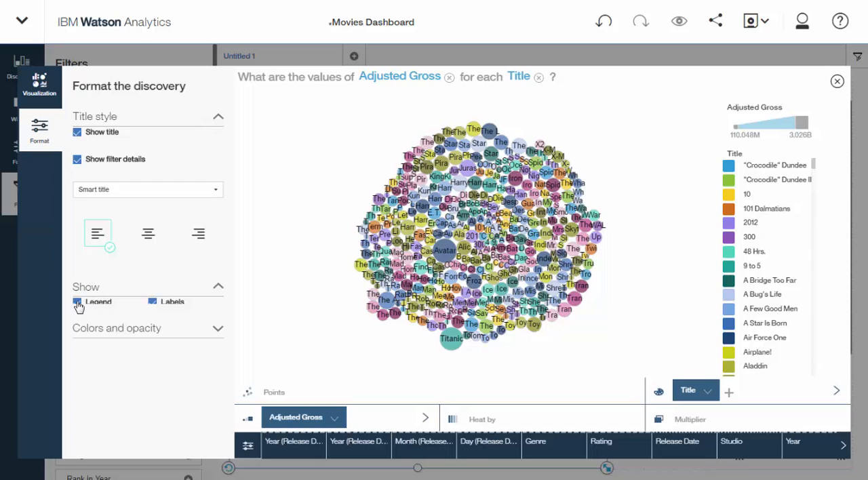
left_click(78, 302)
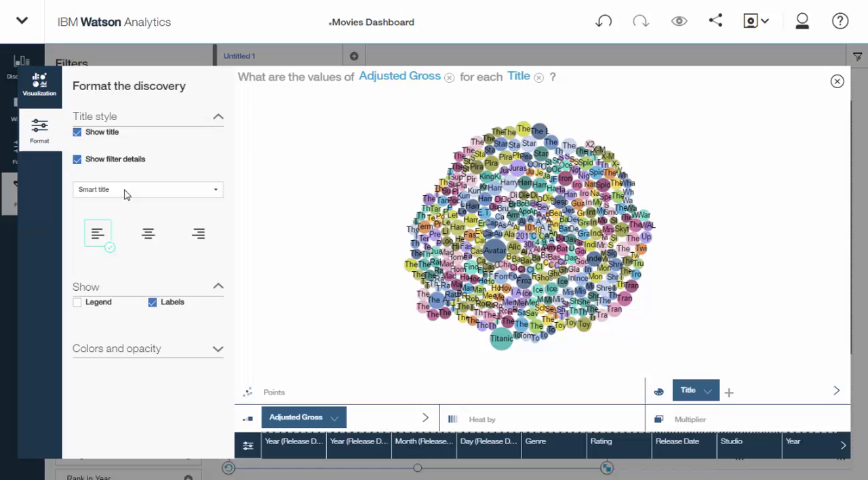
left_click(146, 190)
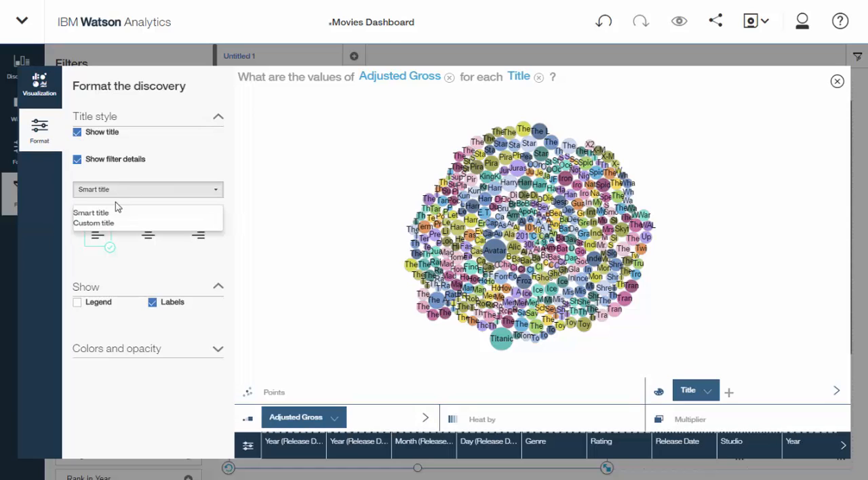
left_click(94, 222)
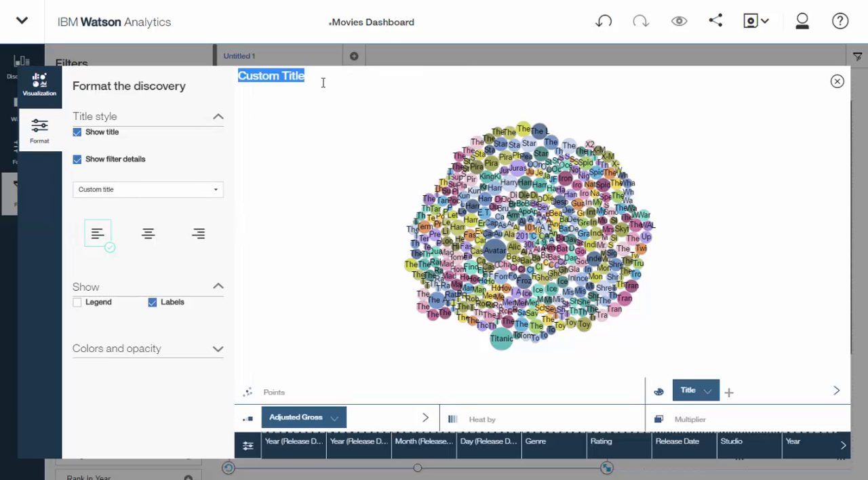
type("Blockbuster Movies Dash")
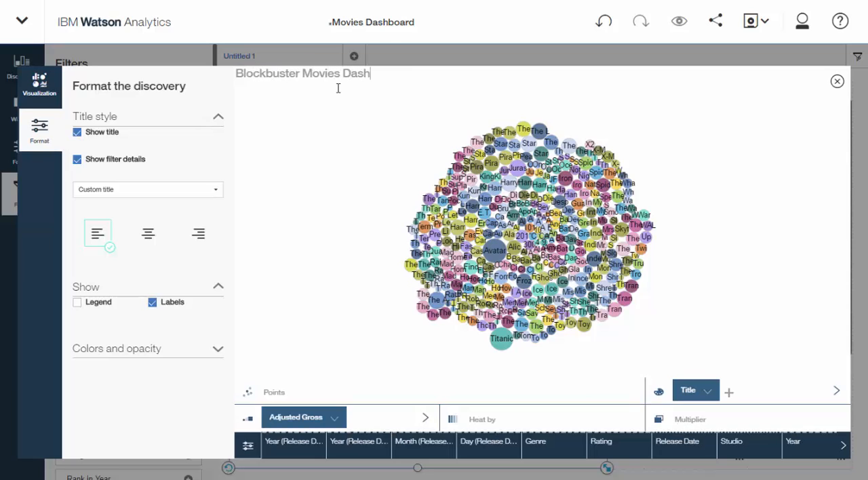
type("board")
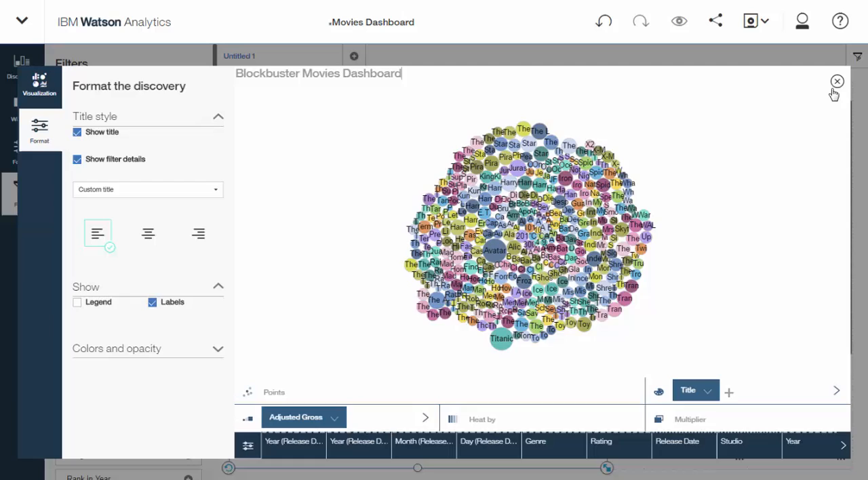
left_click(837, 82)
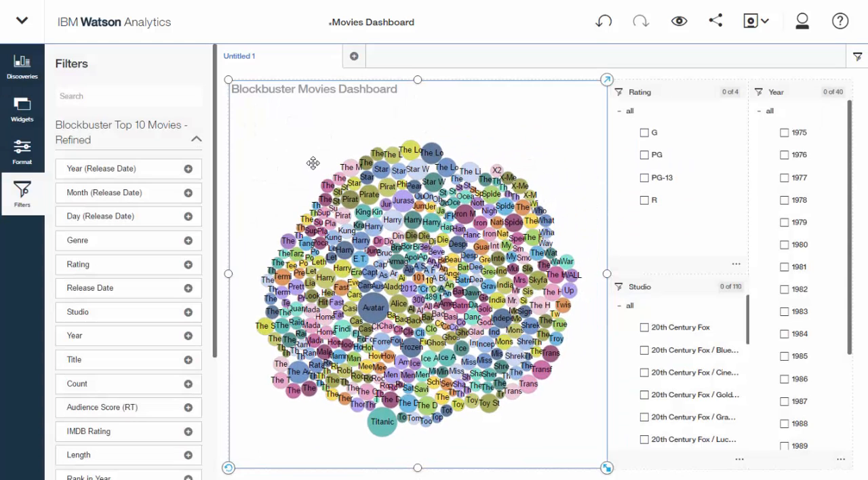
mouse_move(281, 139)
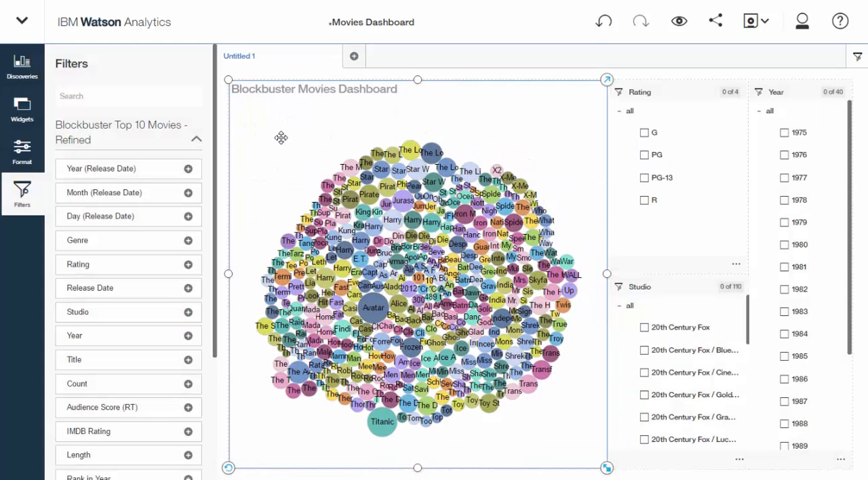
mouse_move(529, 118)
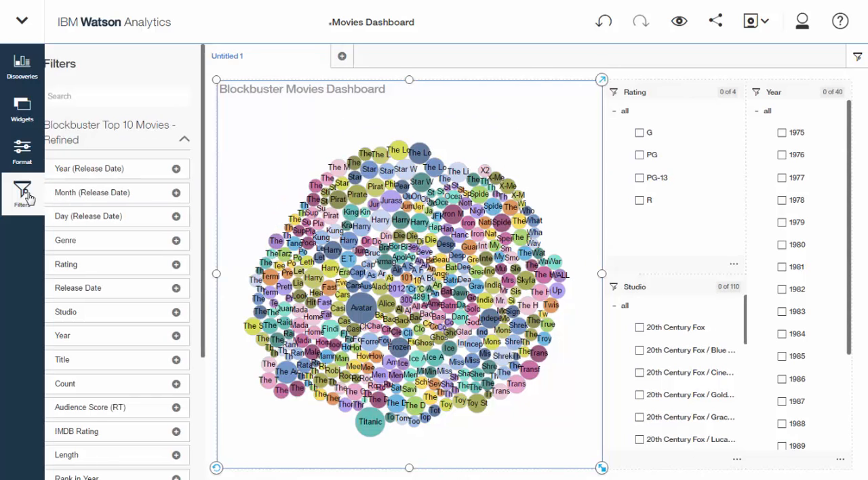
- Collapse the Filters panel, filter Rating to PG-13, and preview the finished dashboard
left_click(22, 193)
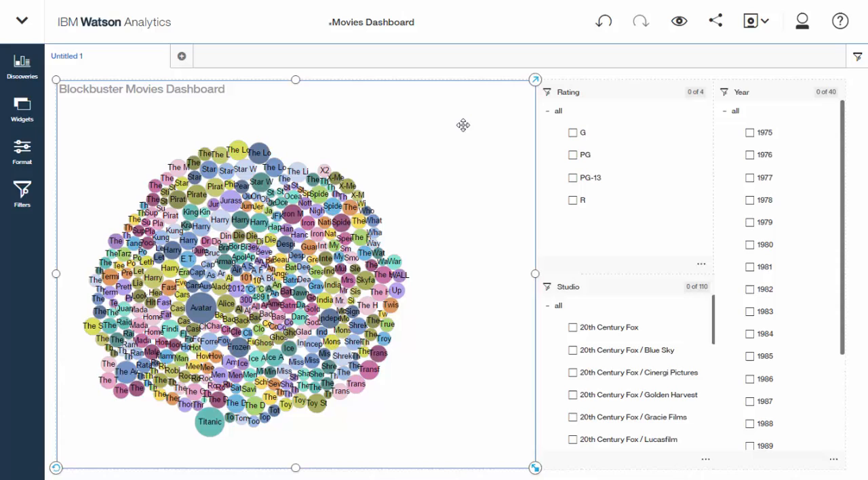
mouse_move(464, 131)
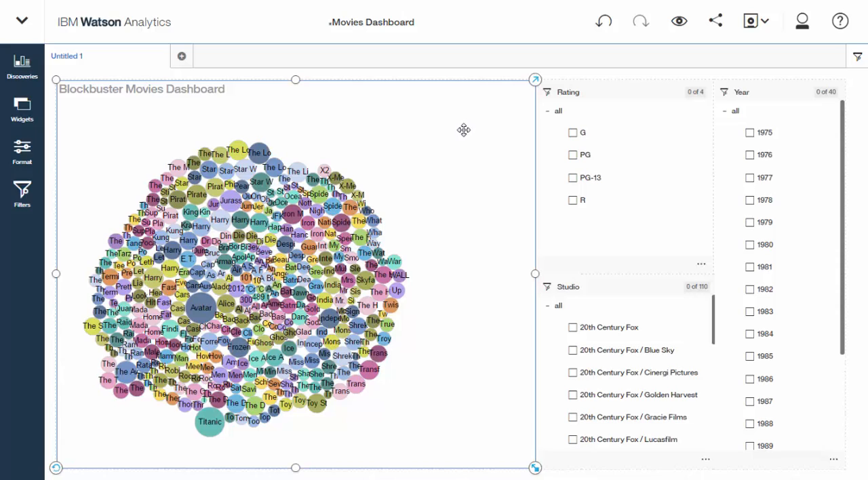
left_click(573, 177)
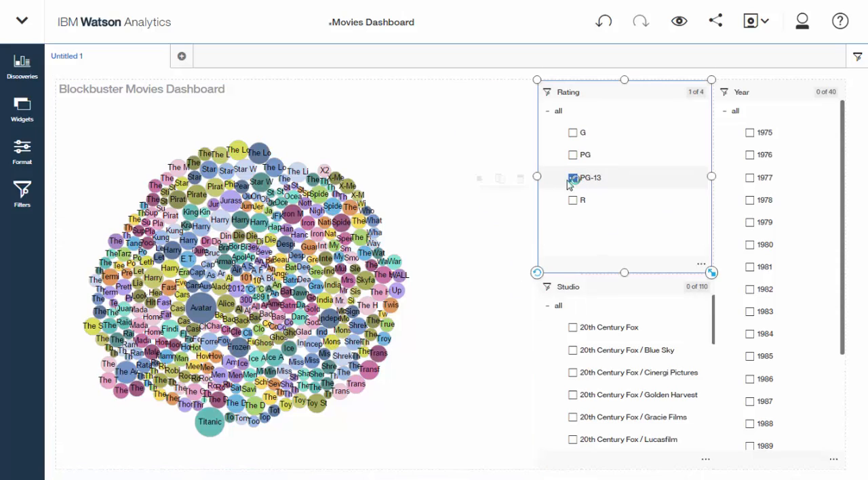
left_click(573, 177)
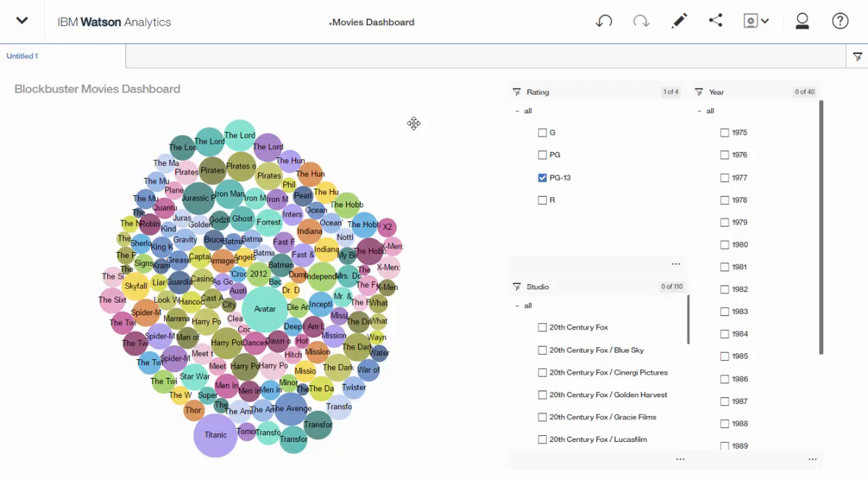
- Clear the PG-13 rating filter and try the 2011 and 1997 year filters, leaving none ticked
left_click(543, 177)
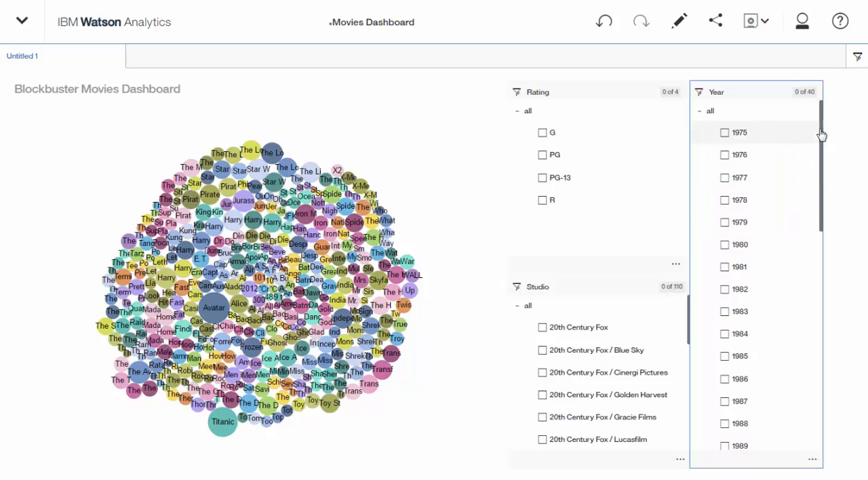
scroll("down", 3)
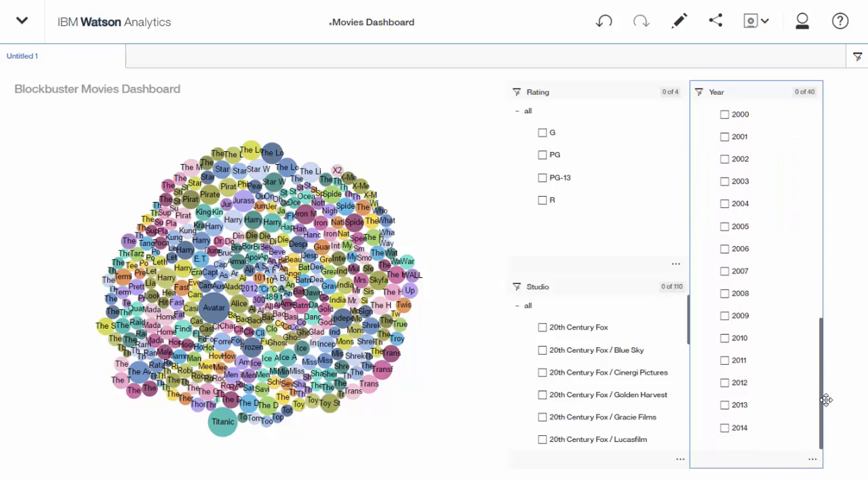
left_click(725, 361)
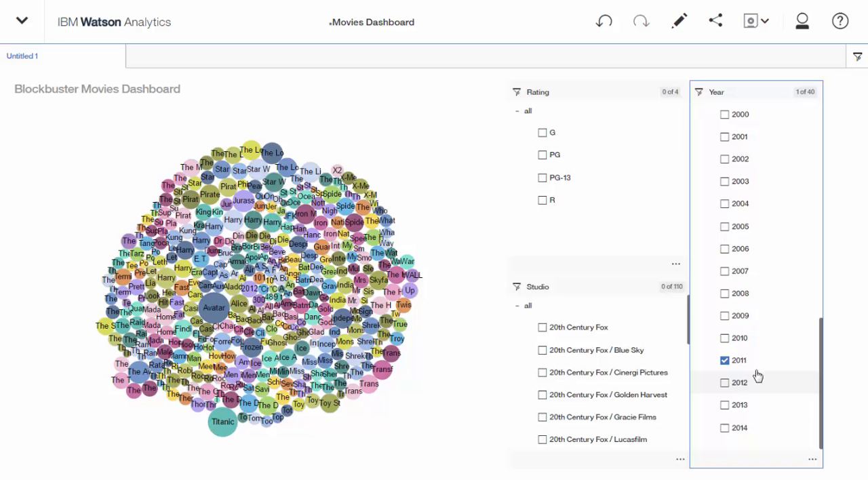
left_click(725, 361)
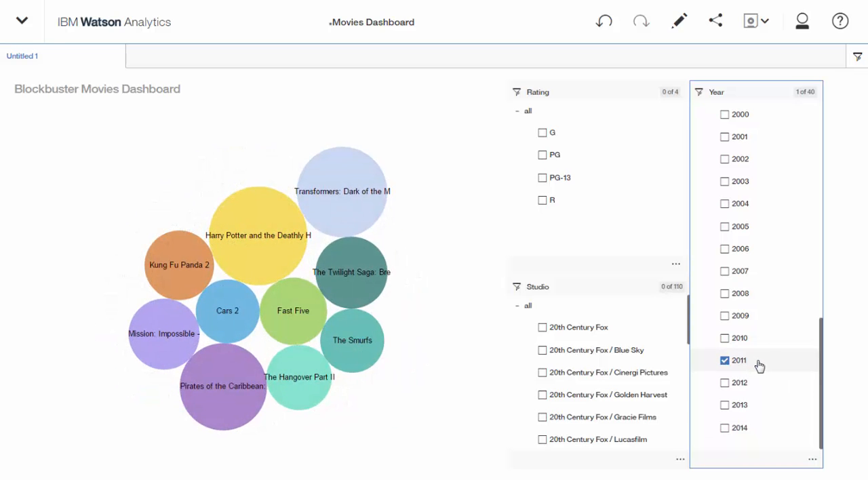
left_click(725, 361)
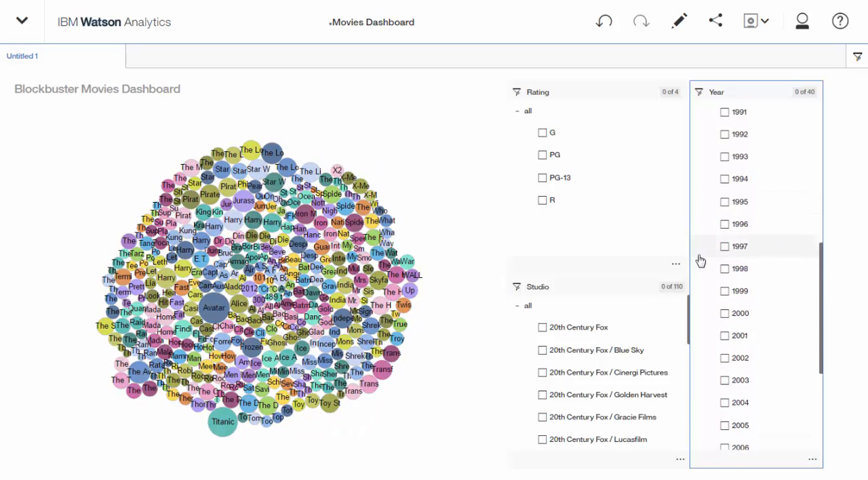
left_click(724, 247)
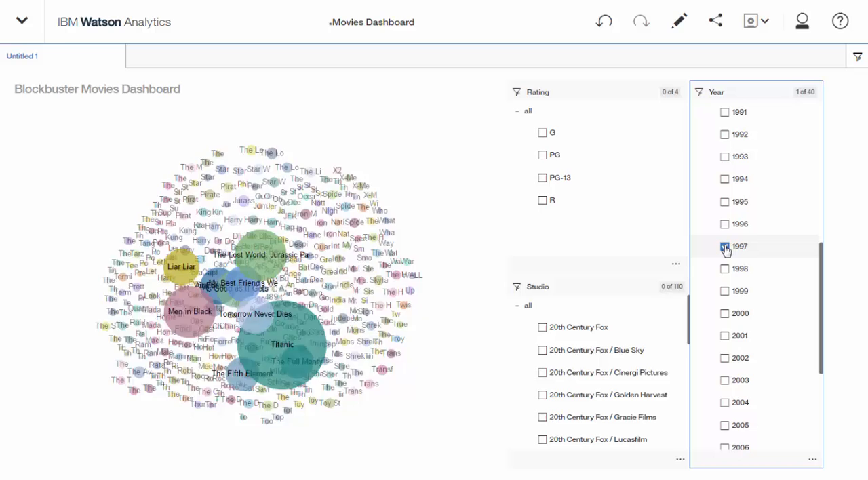
left_click(725, 247)
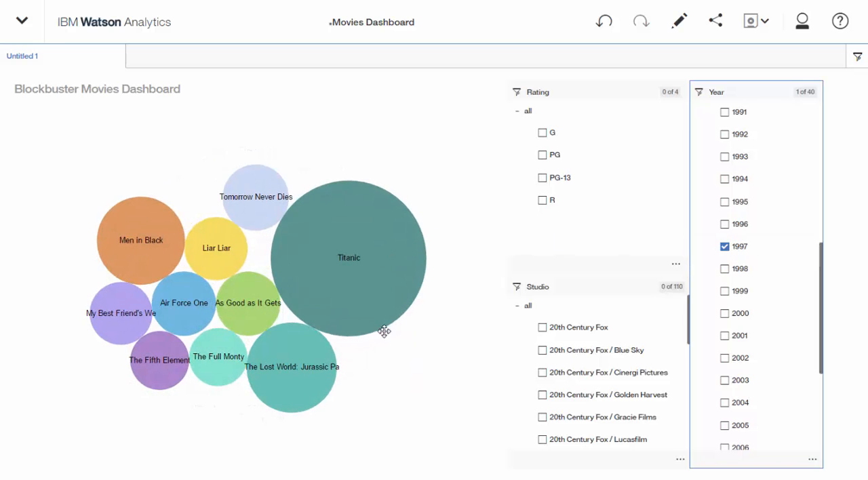
left_click(725, 247)
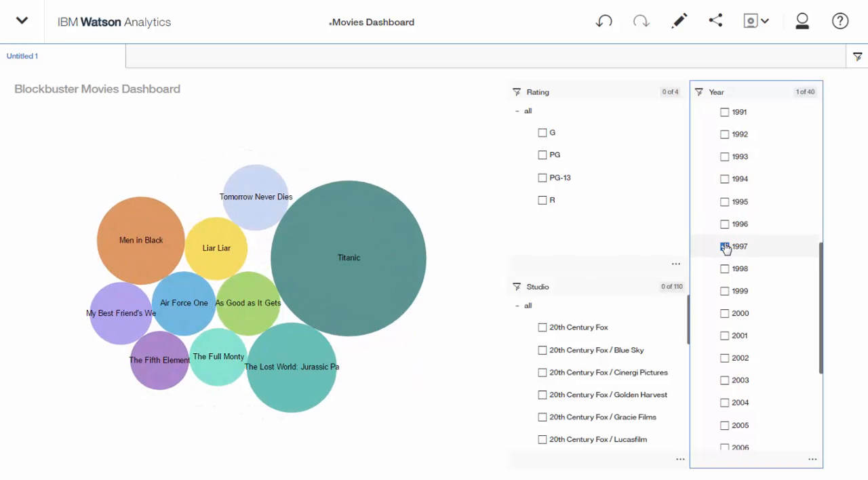
left_click(725, 247)
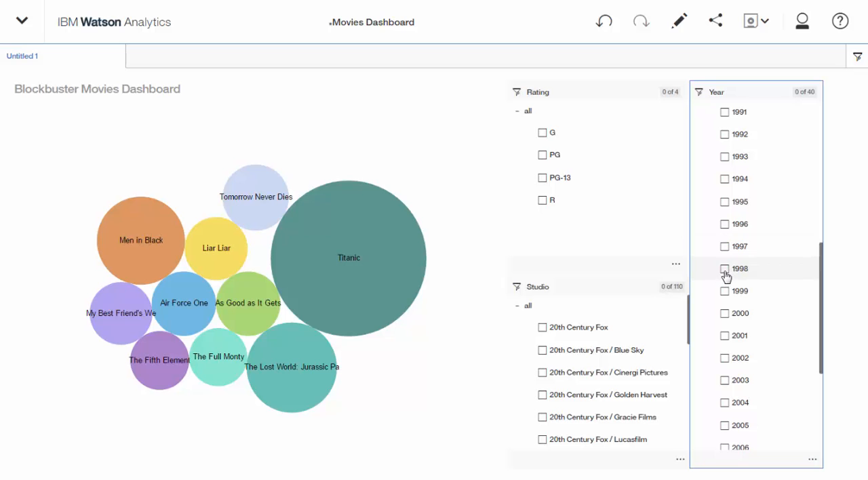
- Try 1998, then leave the Year filter with only 1999 and 2000 ticked
left_click(725, 269)
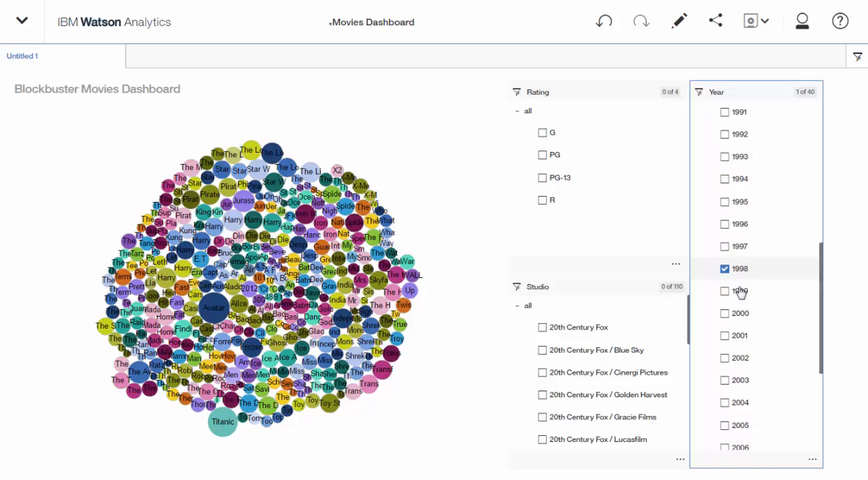
left_click(725, 269)
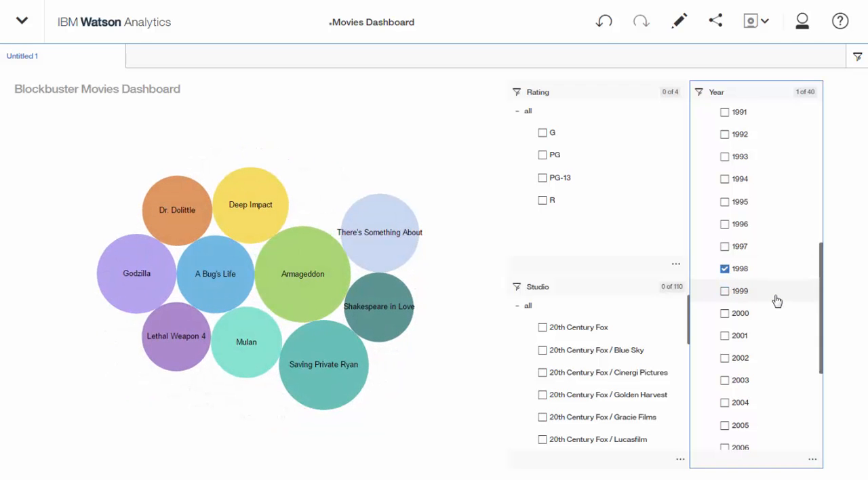
left_click(725, 292)
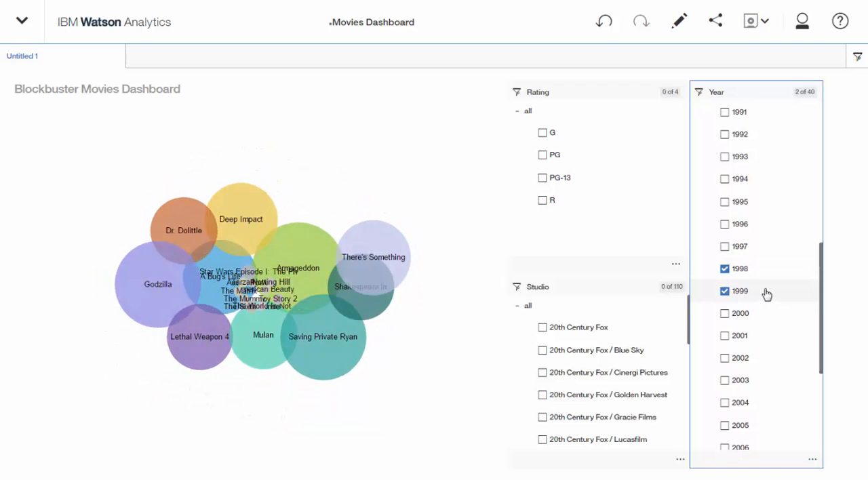
left_click(724, 269)
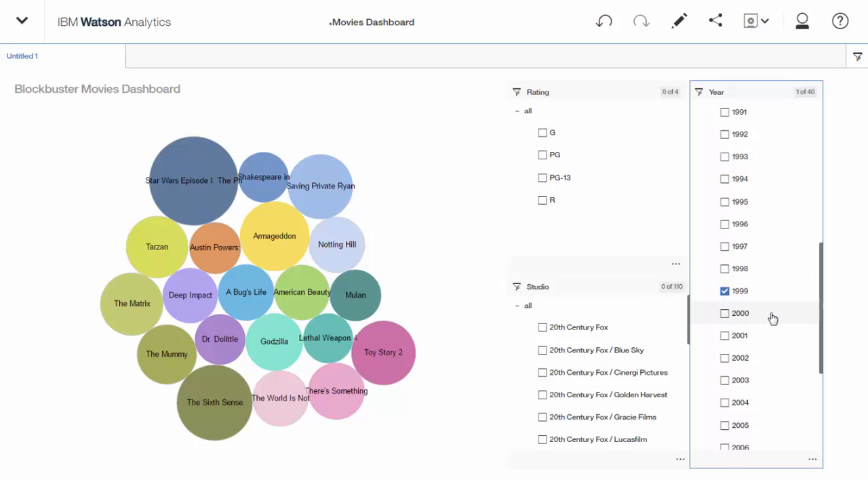
left_click(724, 312)
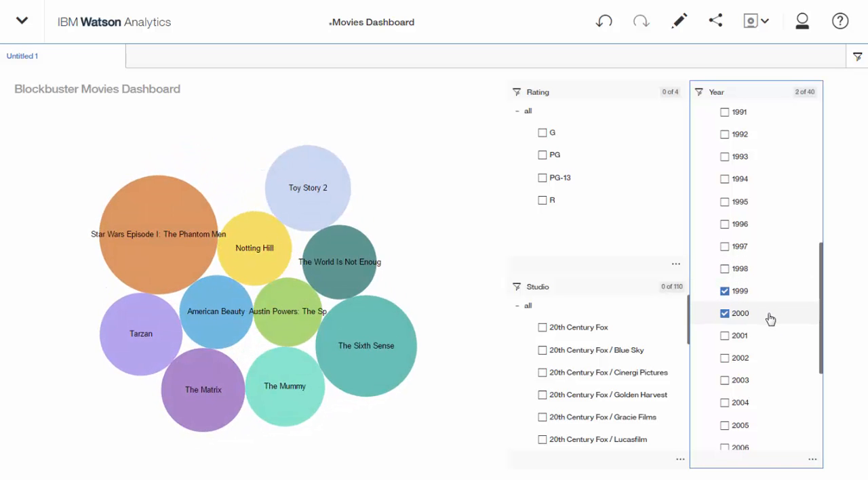